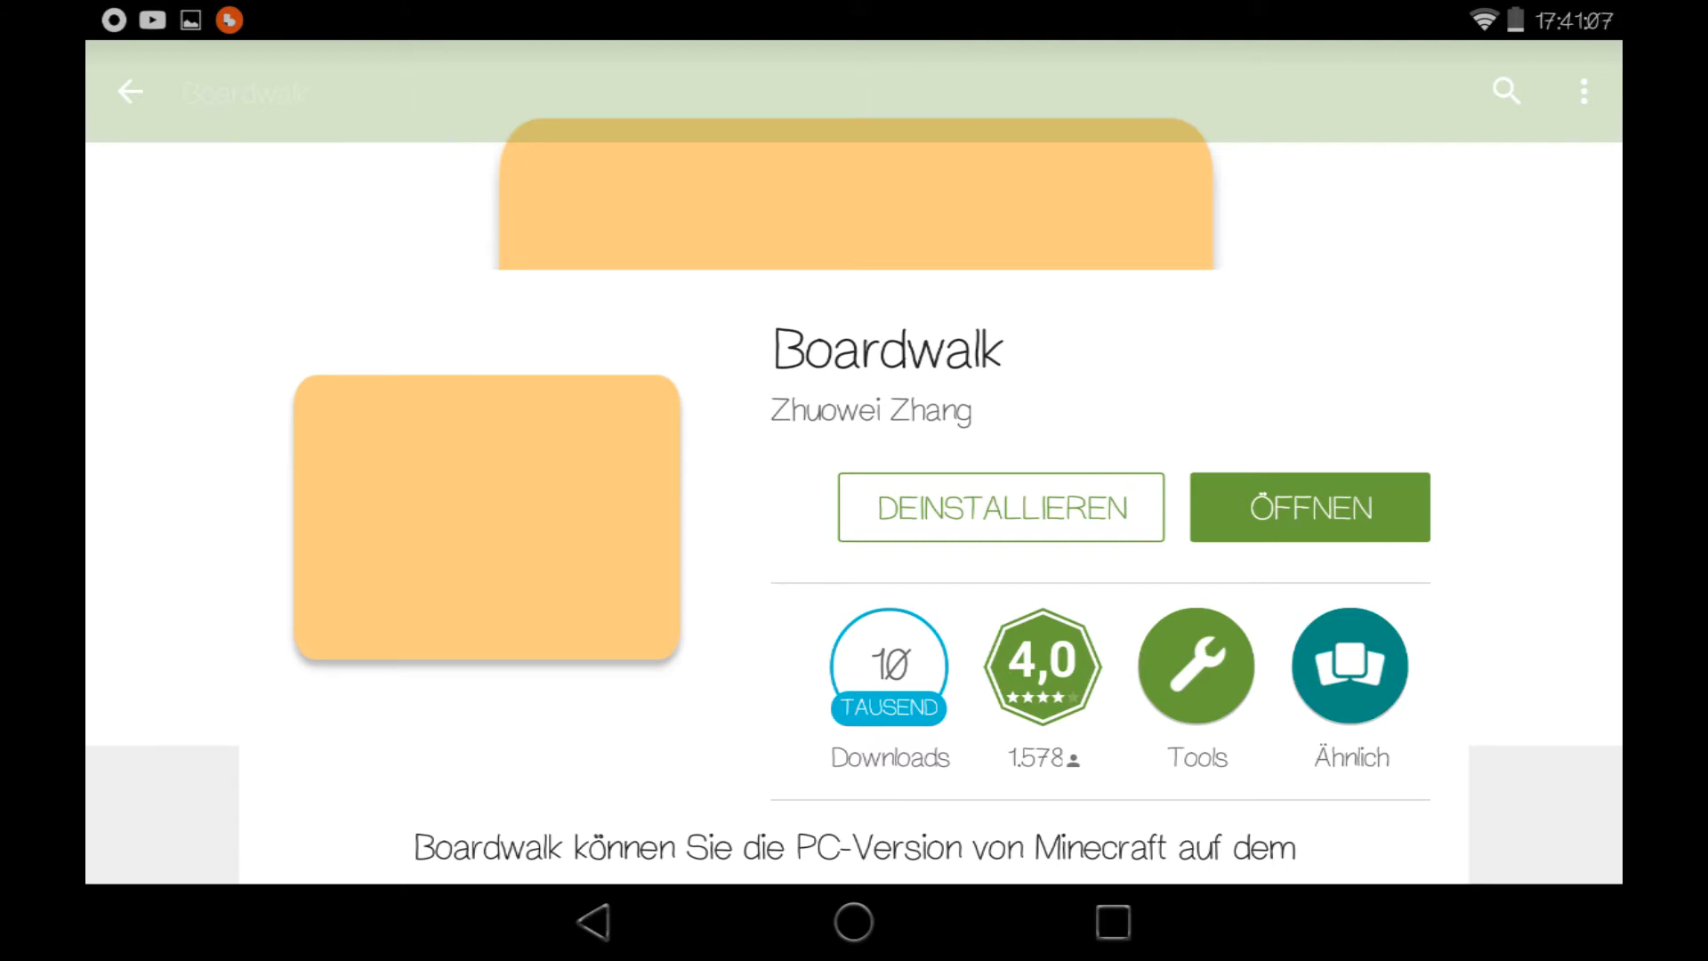
Scroll through Boardwalk's Play Store description, then launch the installed app with ÖFFNEN
scroll(down, 3)
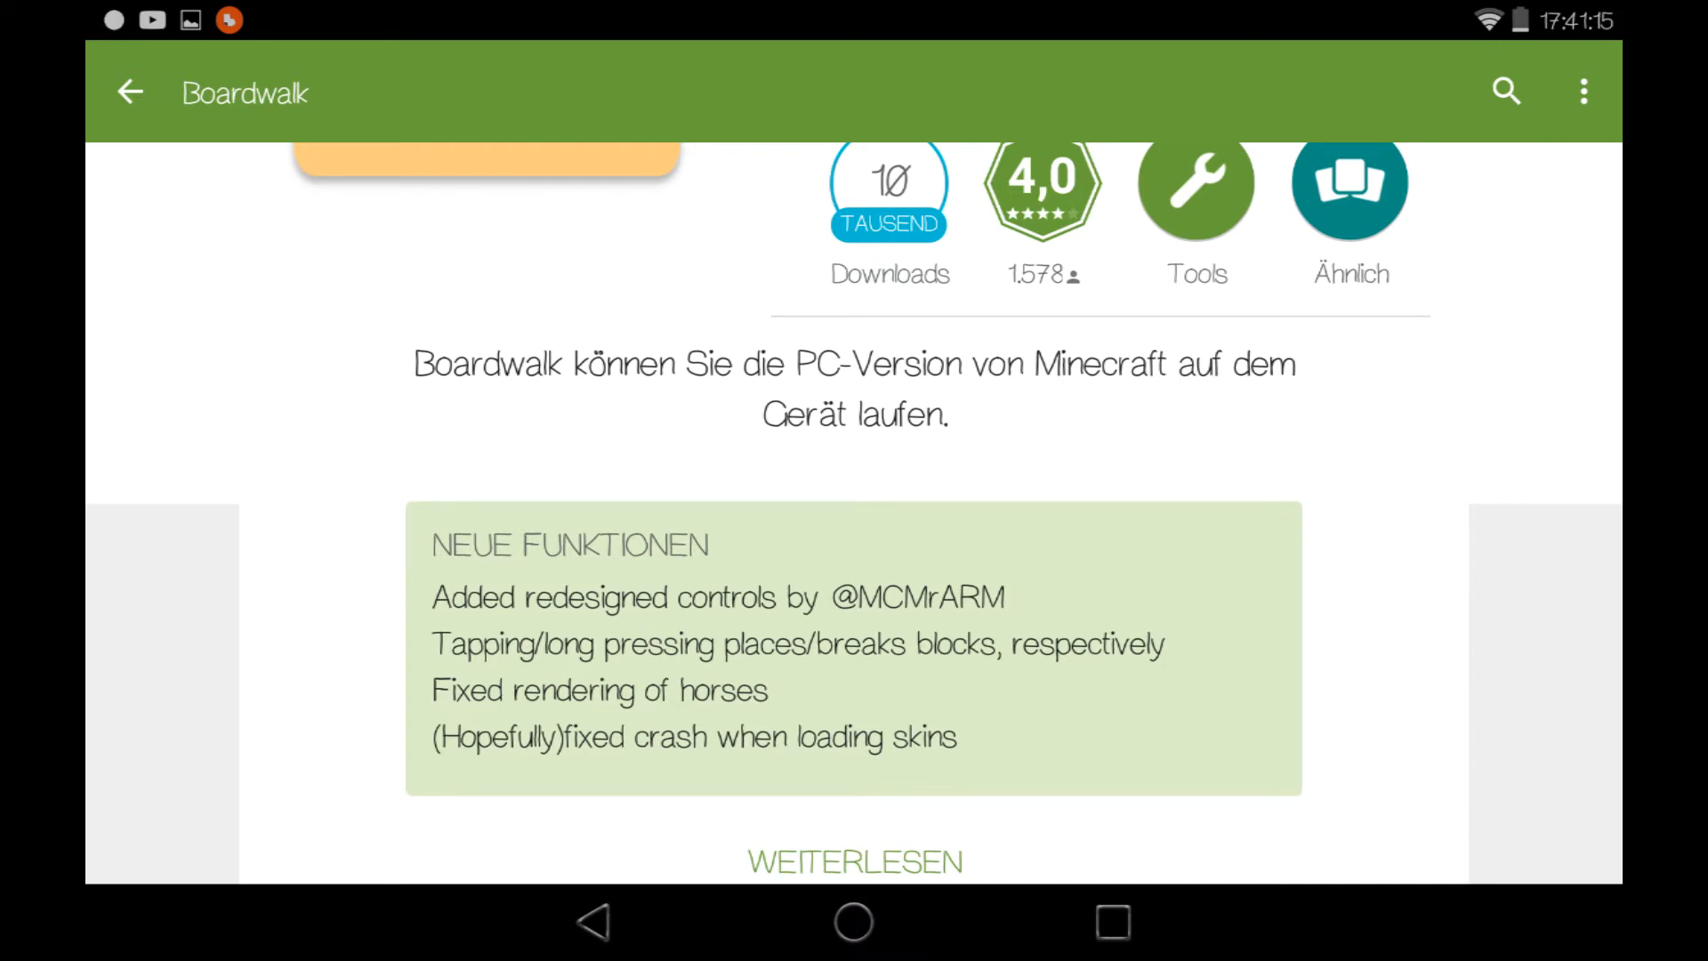
scroll(down, 3)
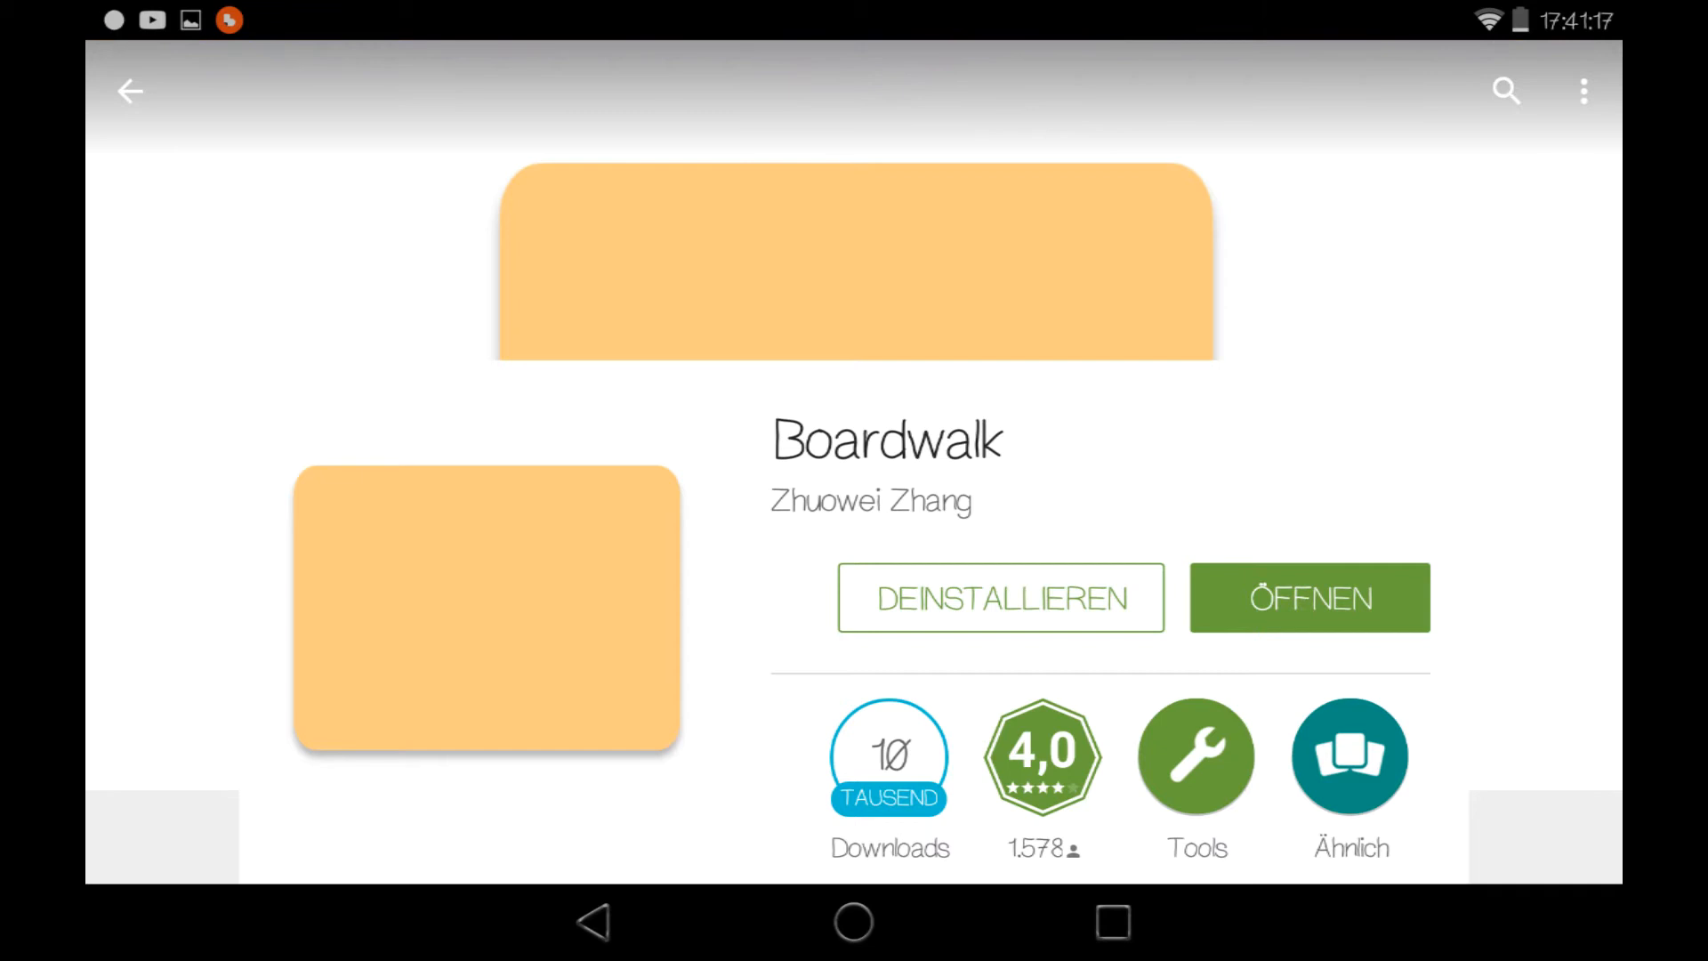
click(1309, 597)
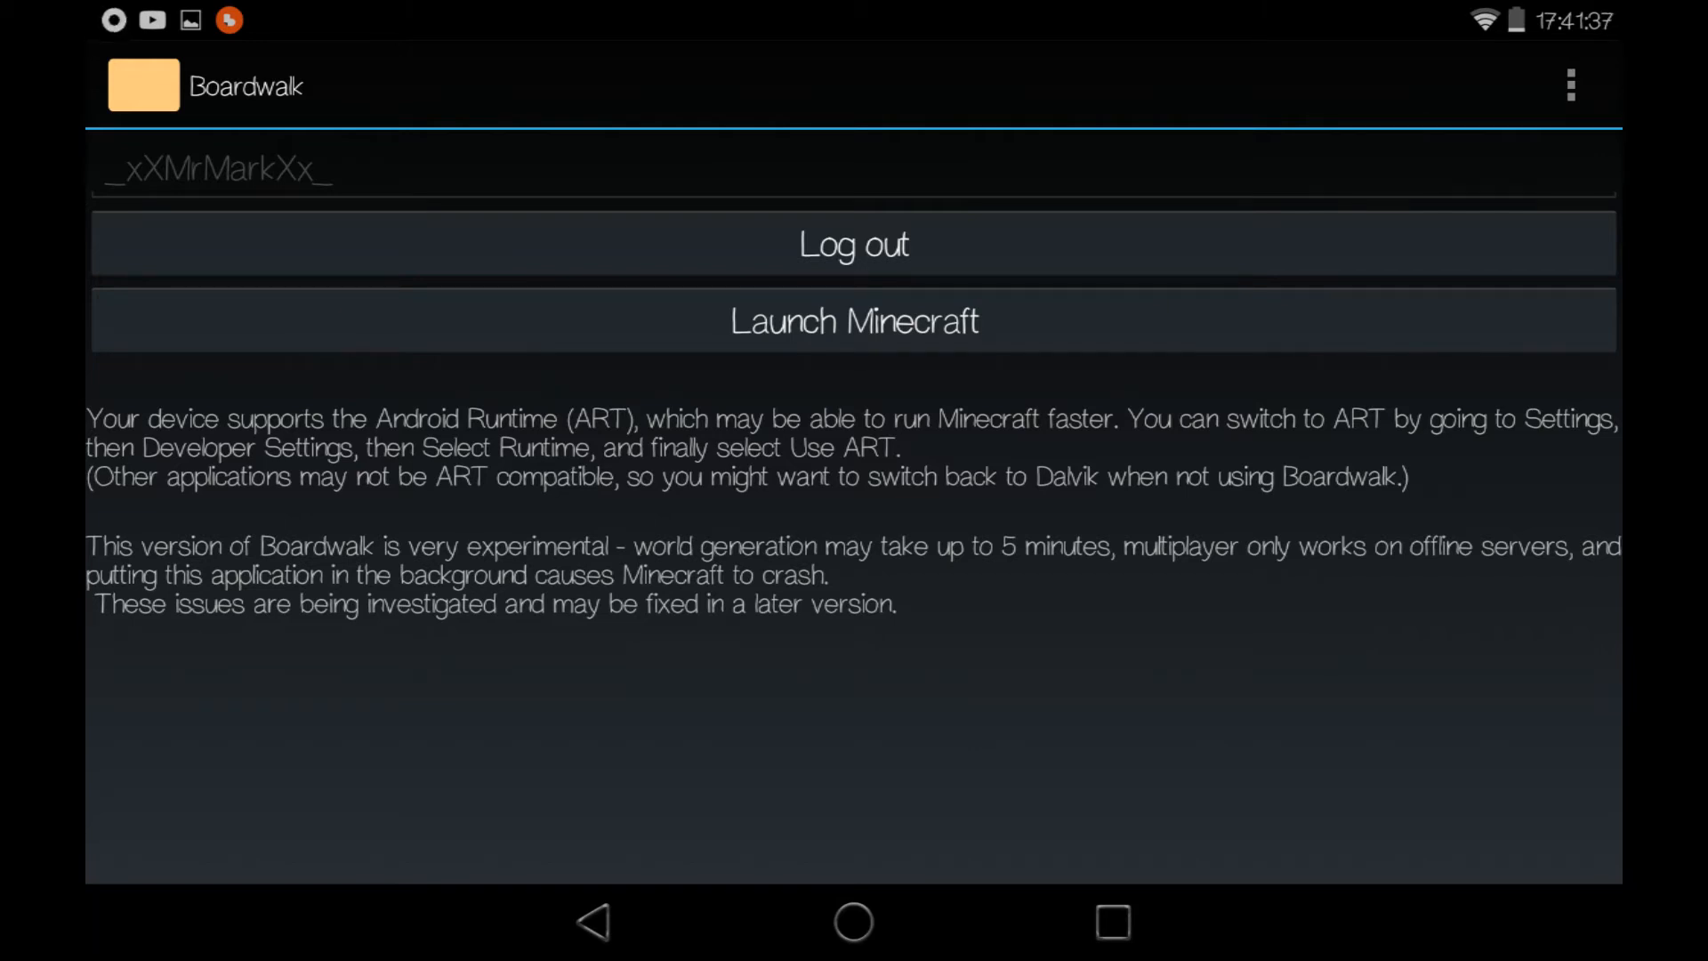
Start Minecraft from the Boardwalk launcher
click(854, 320)
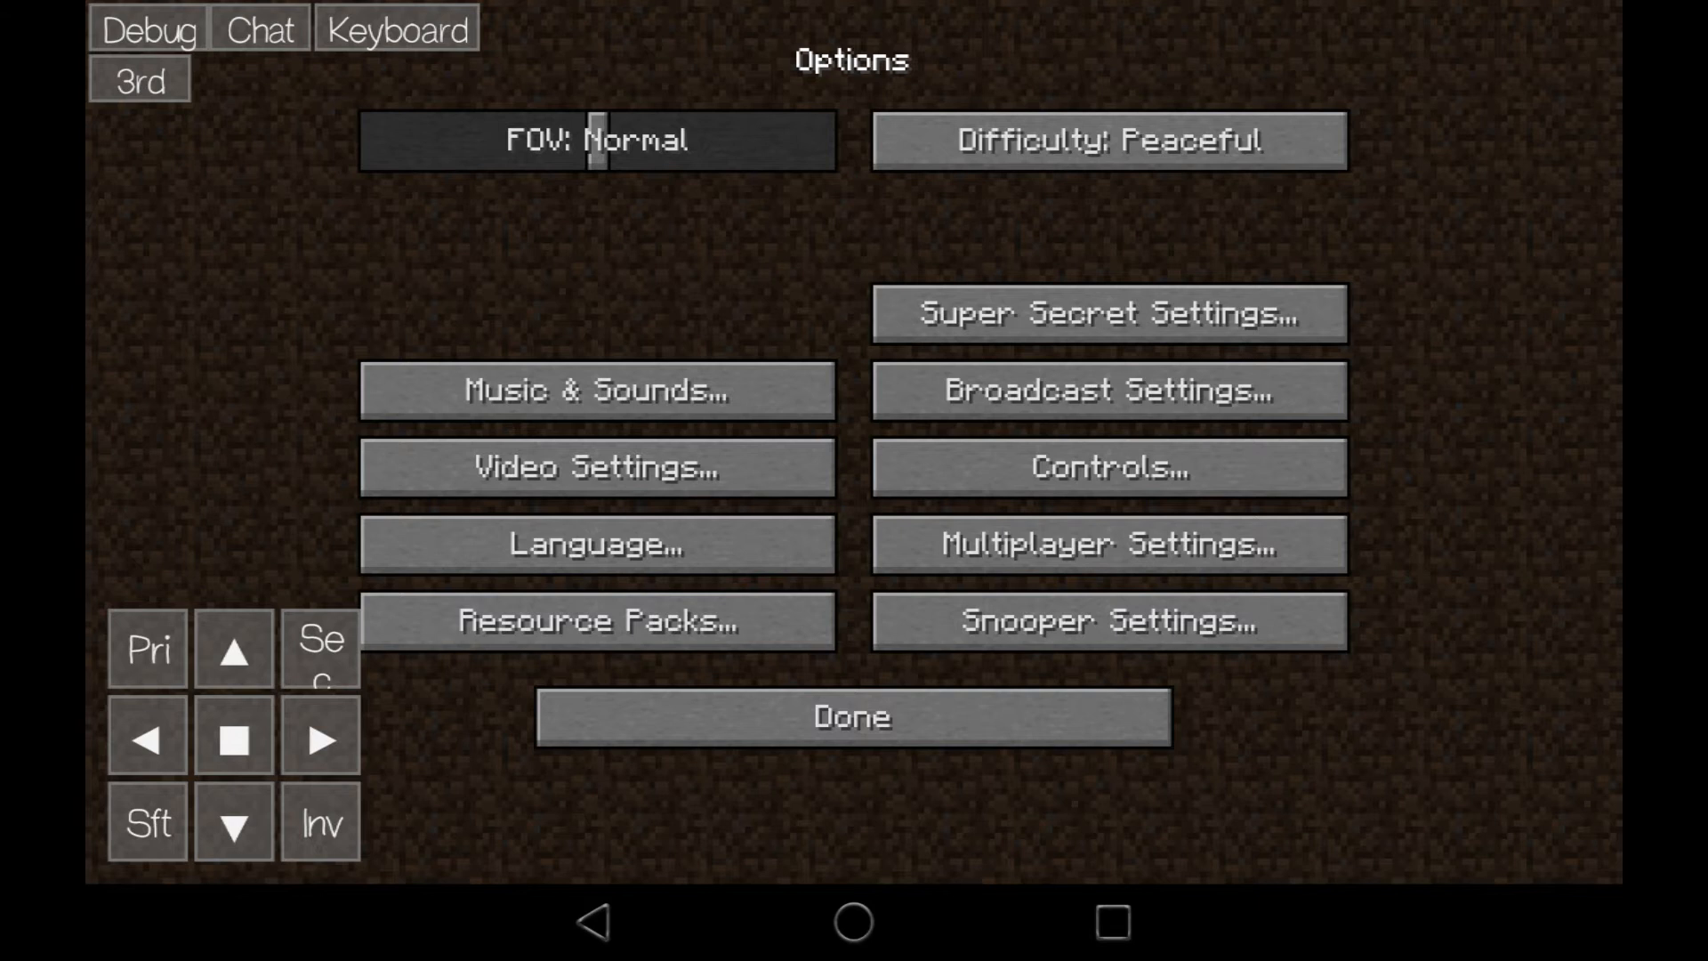
Apply Fast graphics, 2-chunk render distance and a 30 fps cap, then open Singleplayer
click(597, 467)
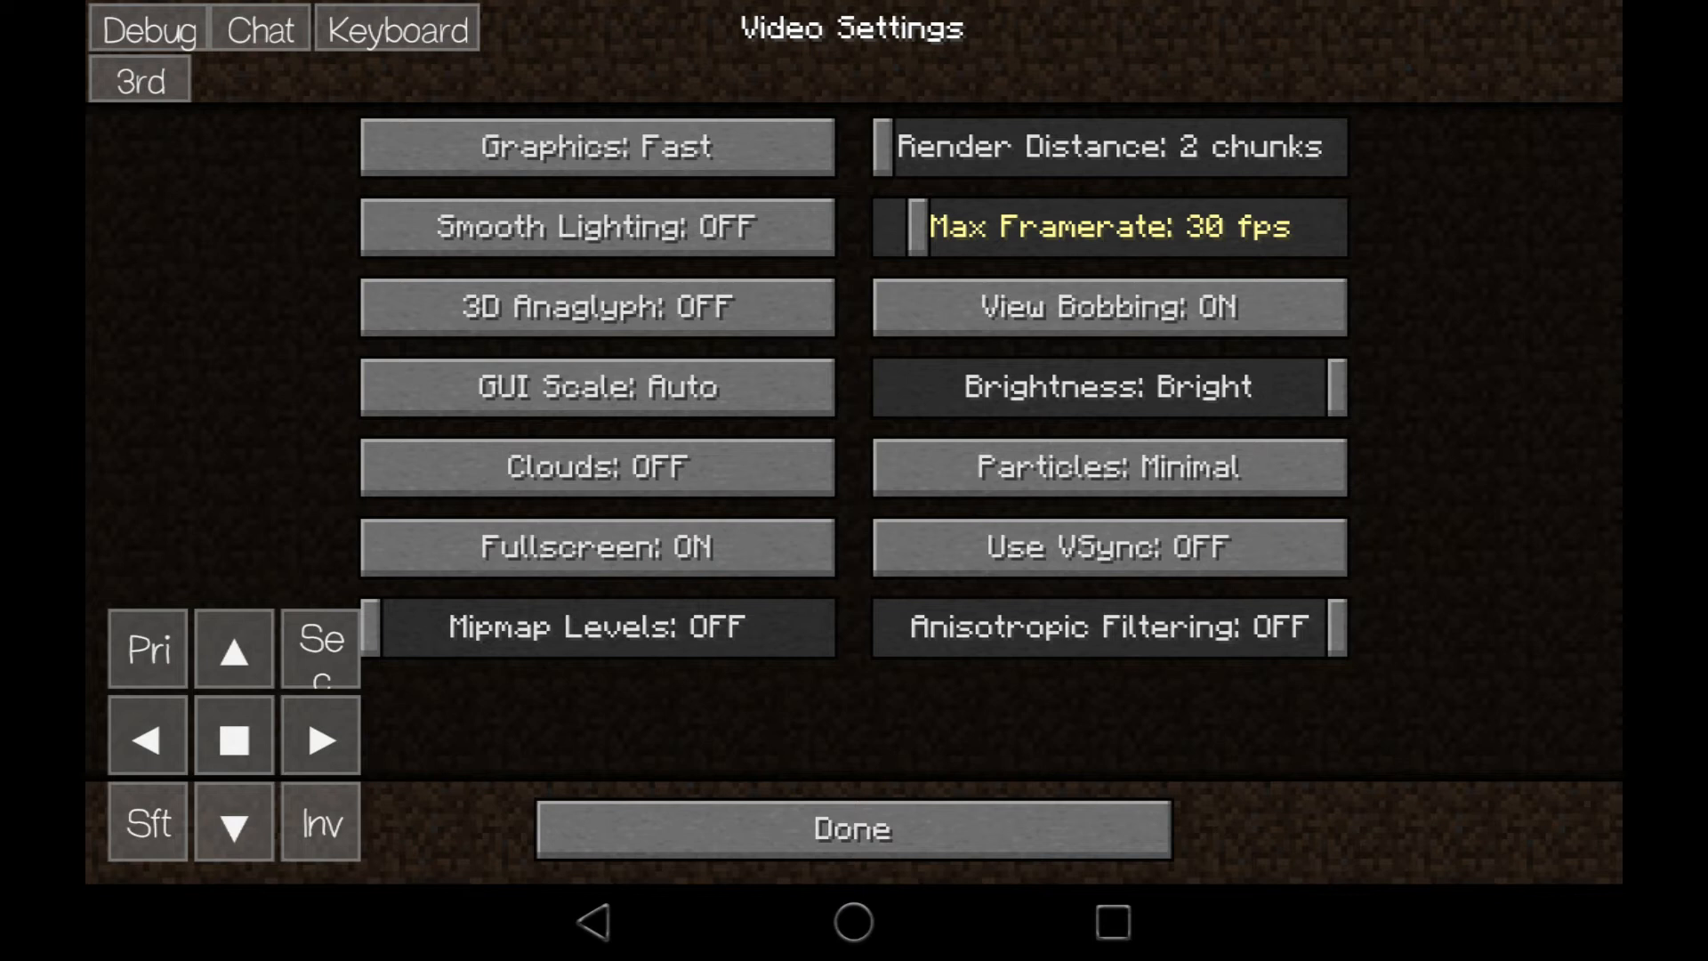
click(853, 829)
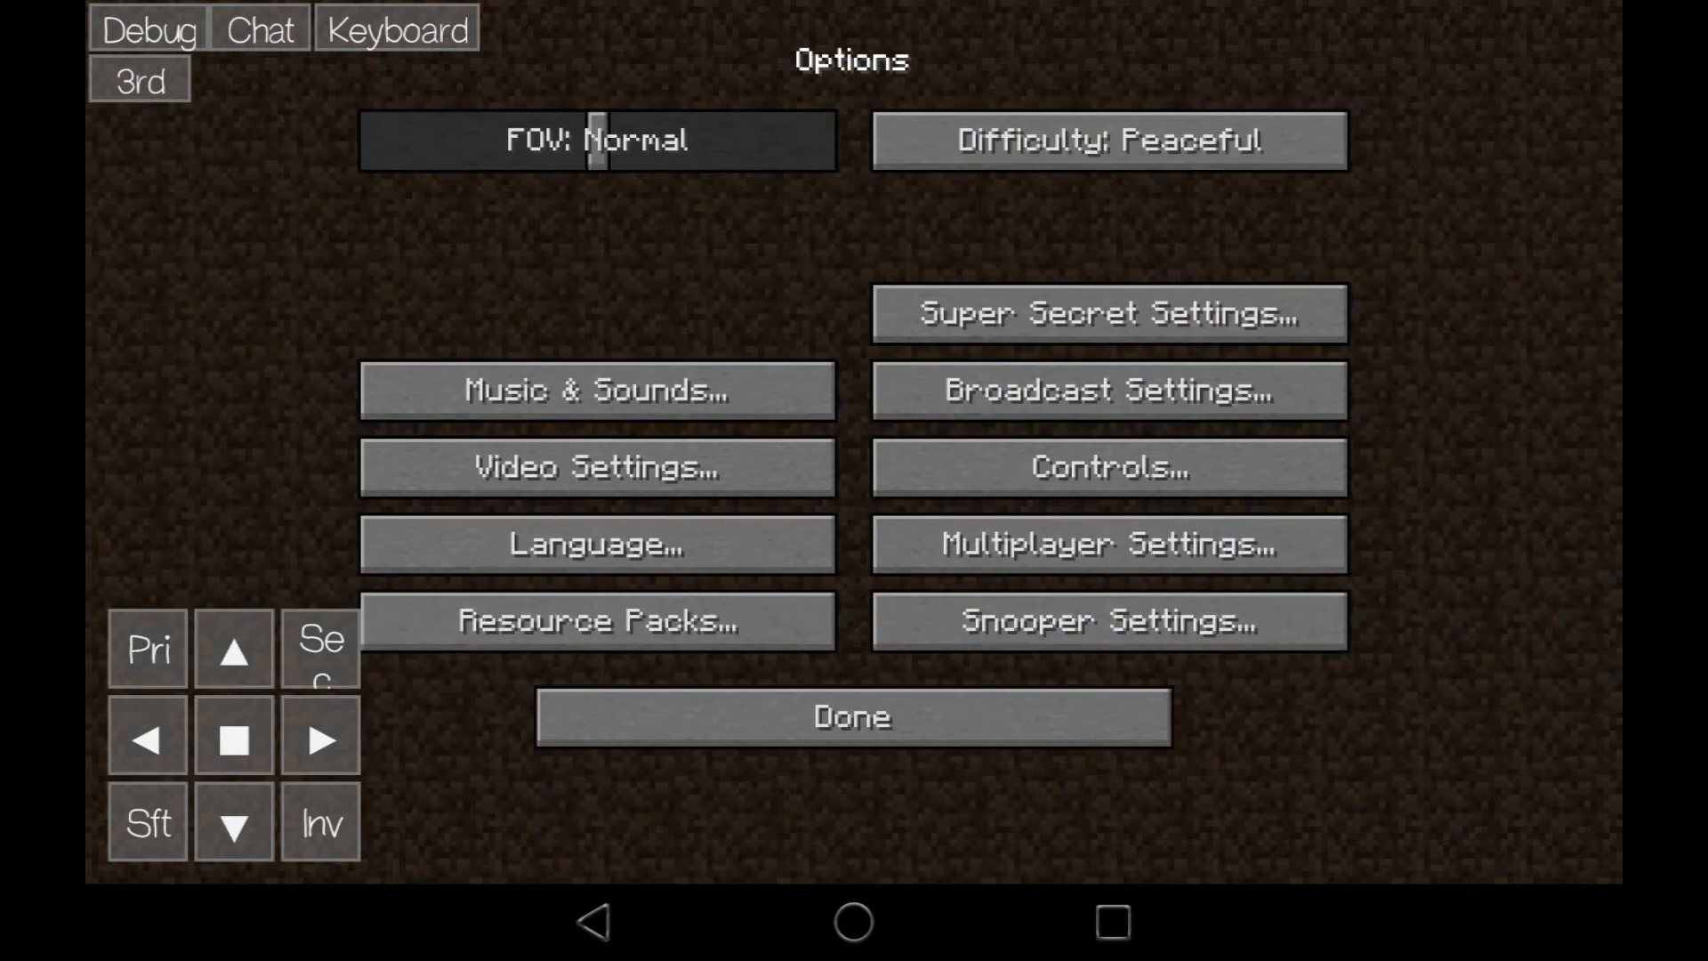
click(852, 718)
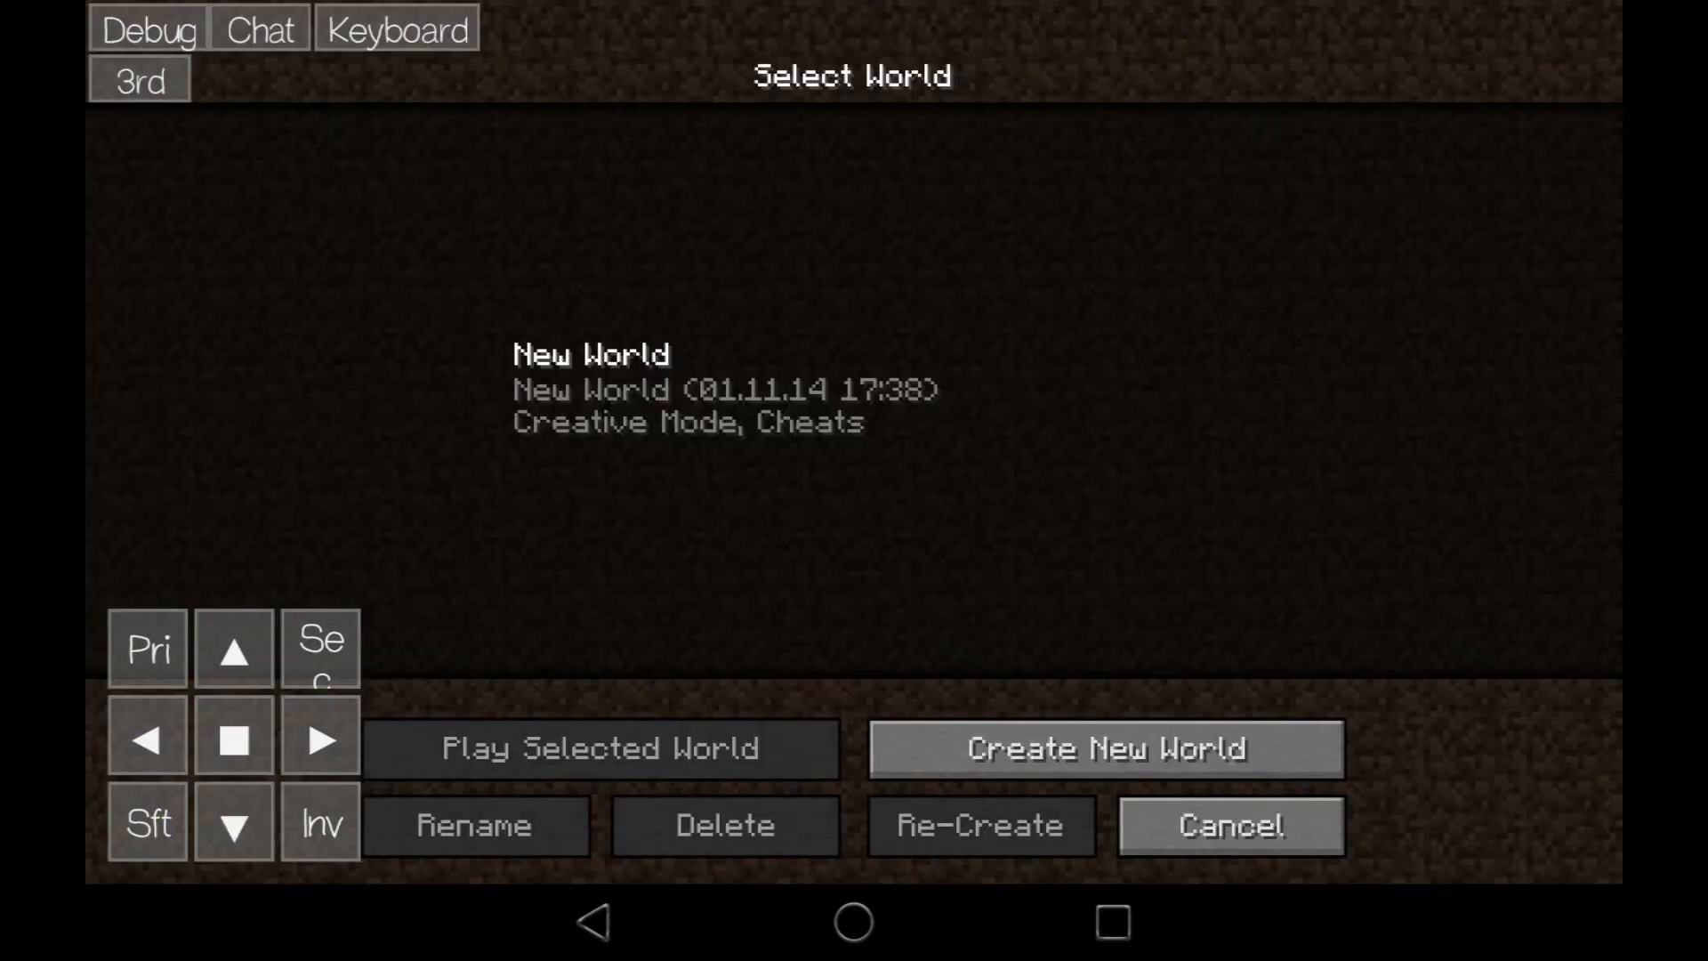
click(1103, 749)
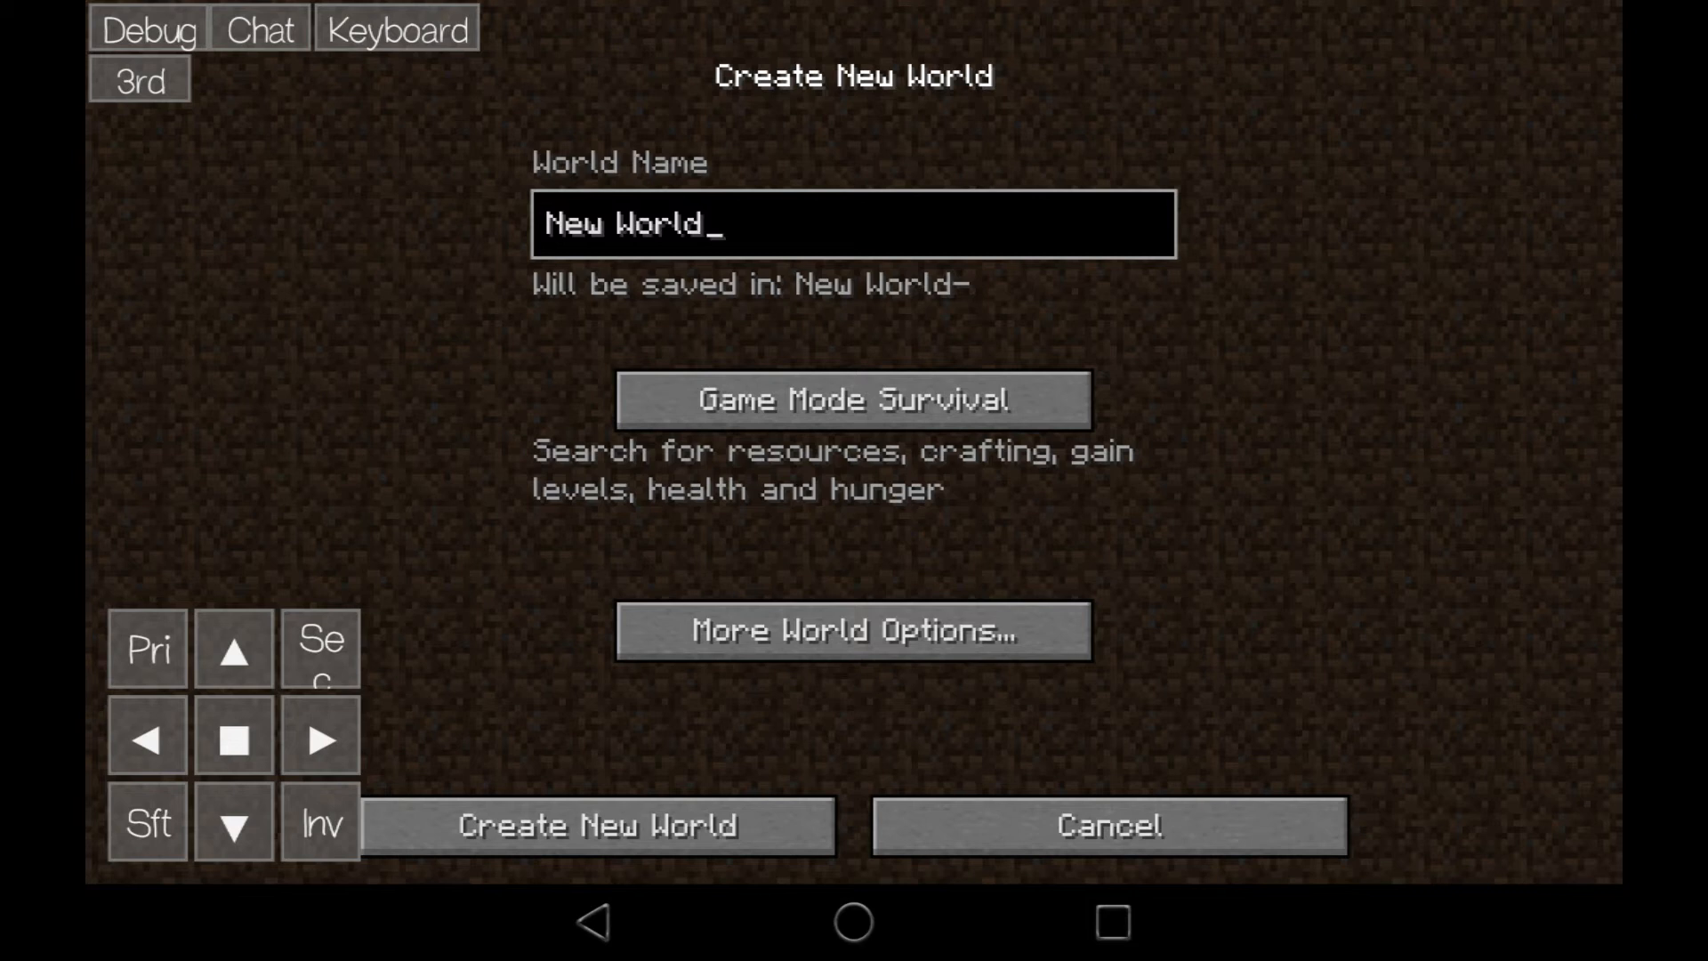
click(853, 631)
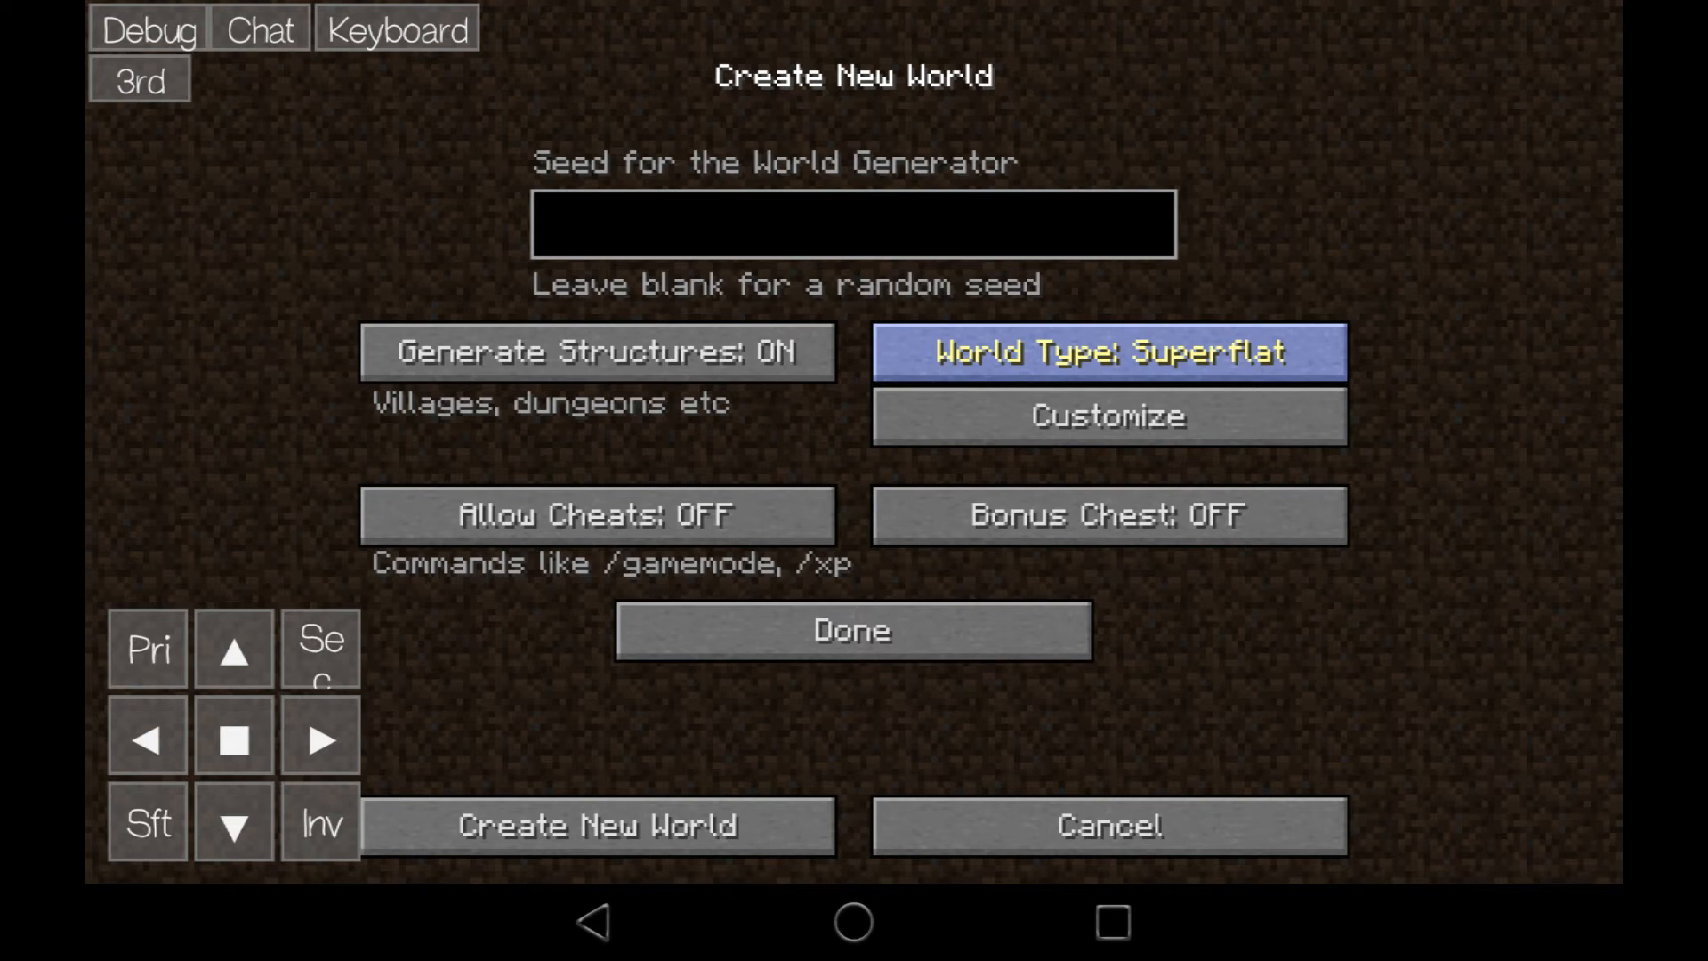
click(598, 351)
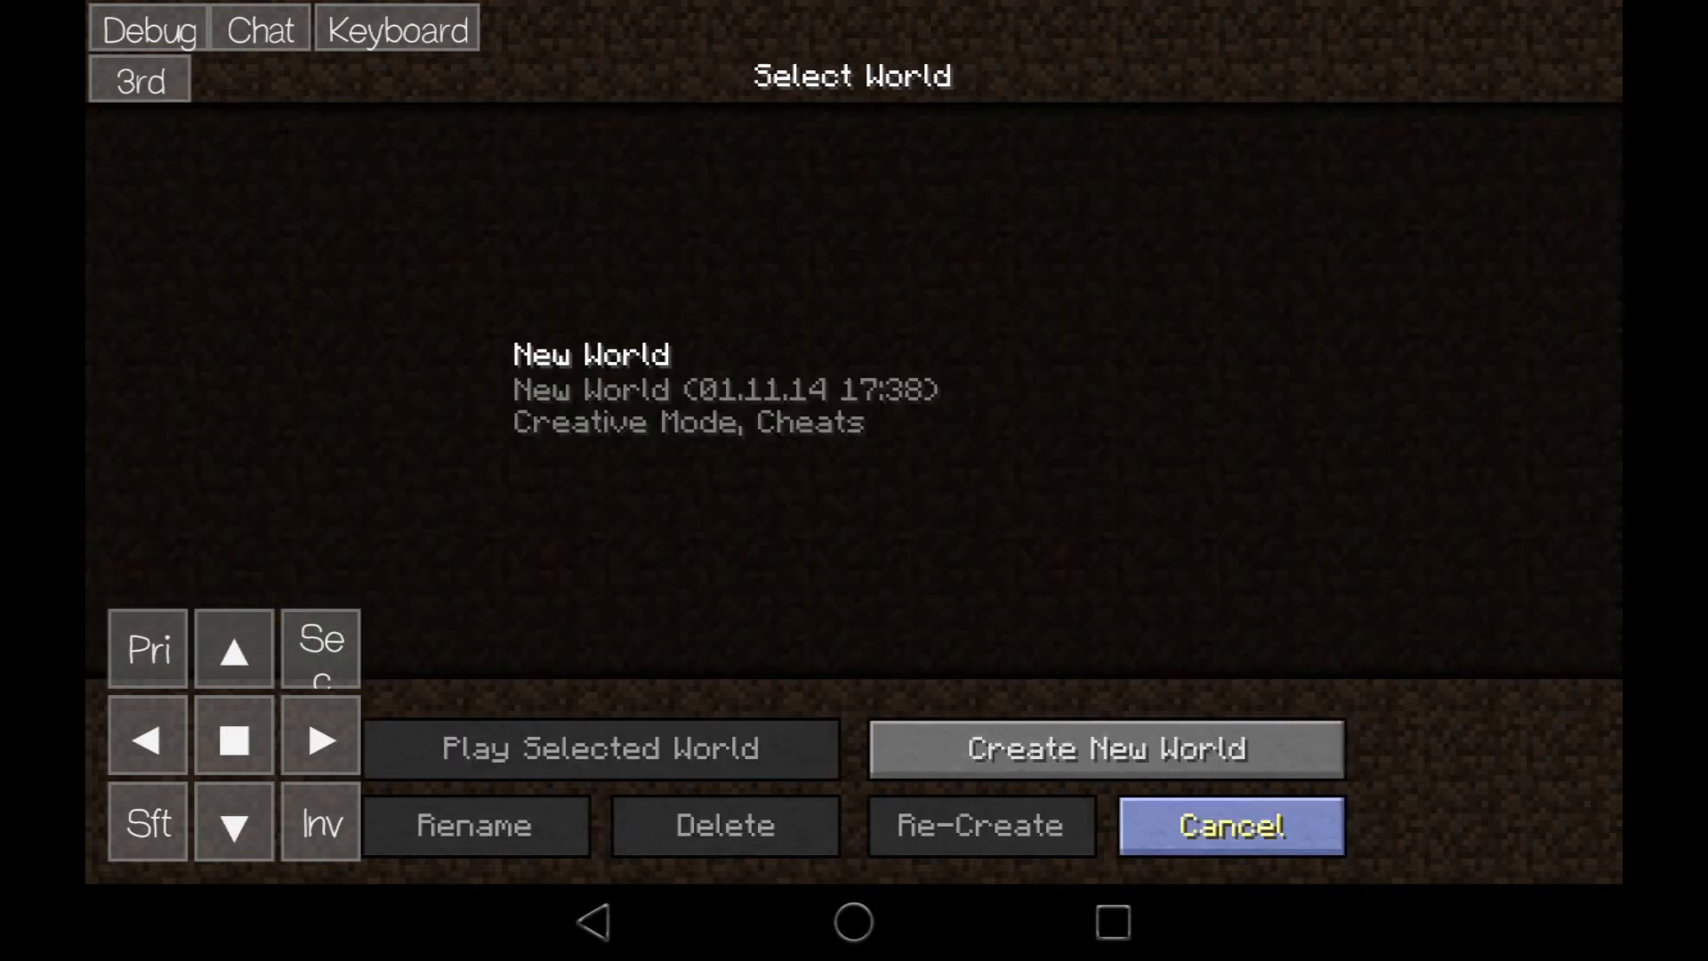
click(602, 748)
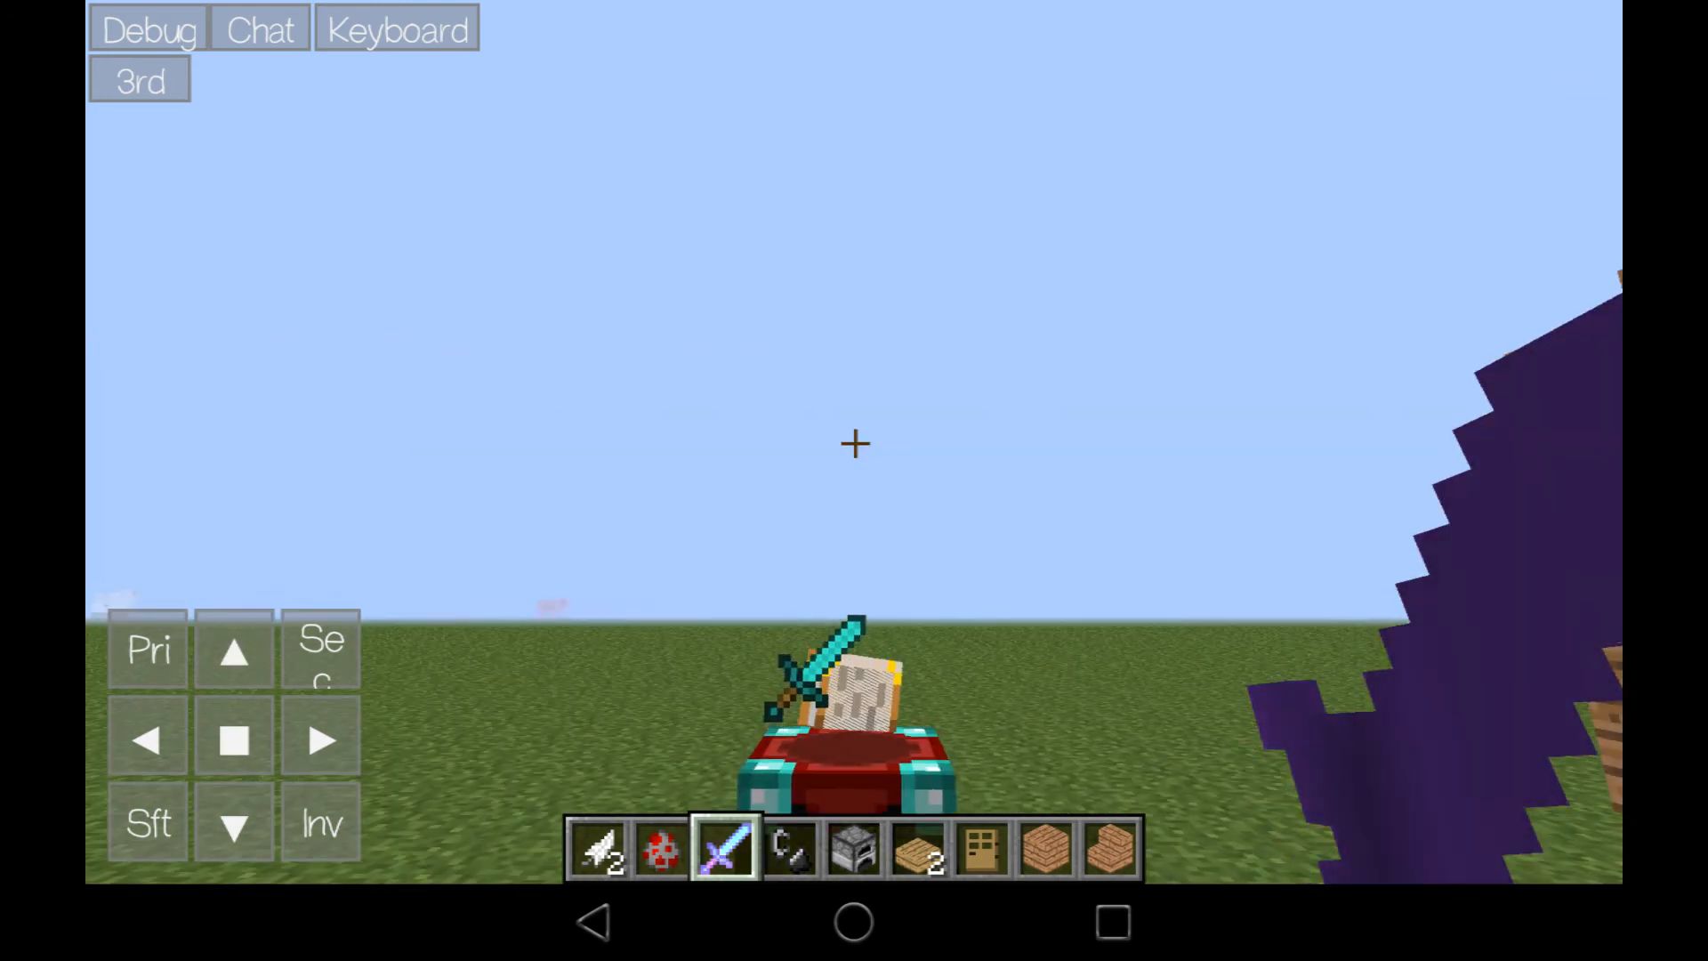
Remove the sword from the hotbar via the creative inventory, then walk into the wooden house
click(320, 822)
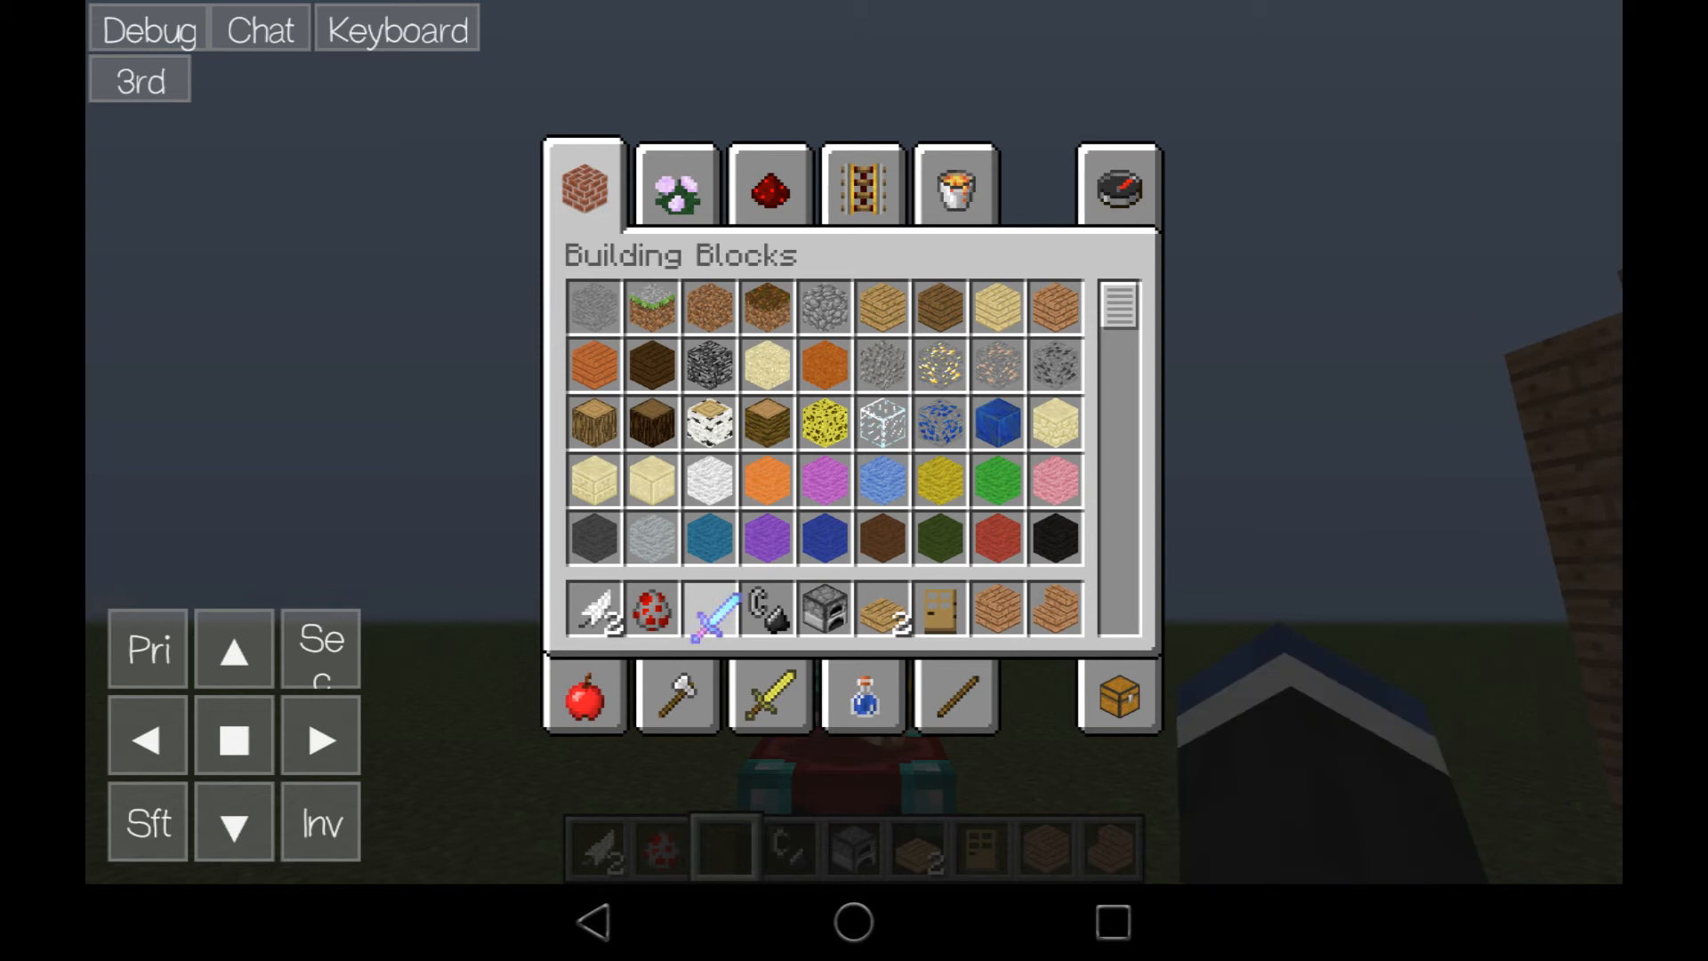
click(710, 608)
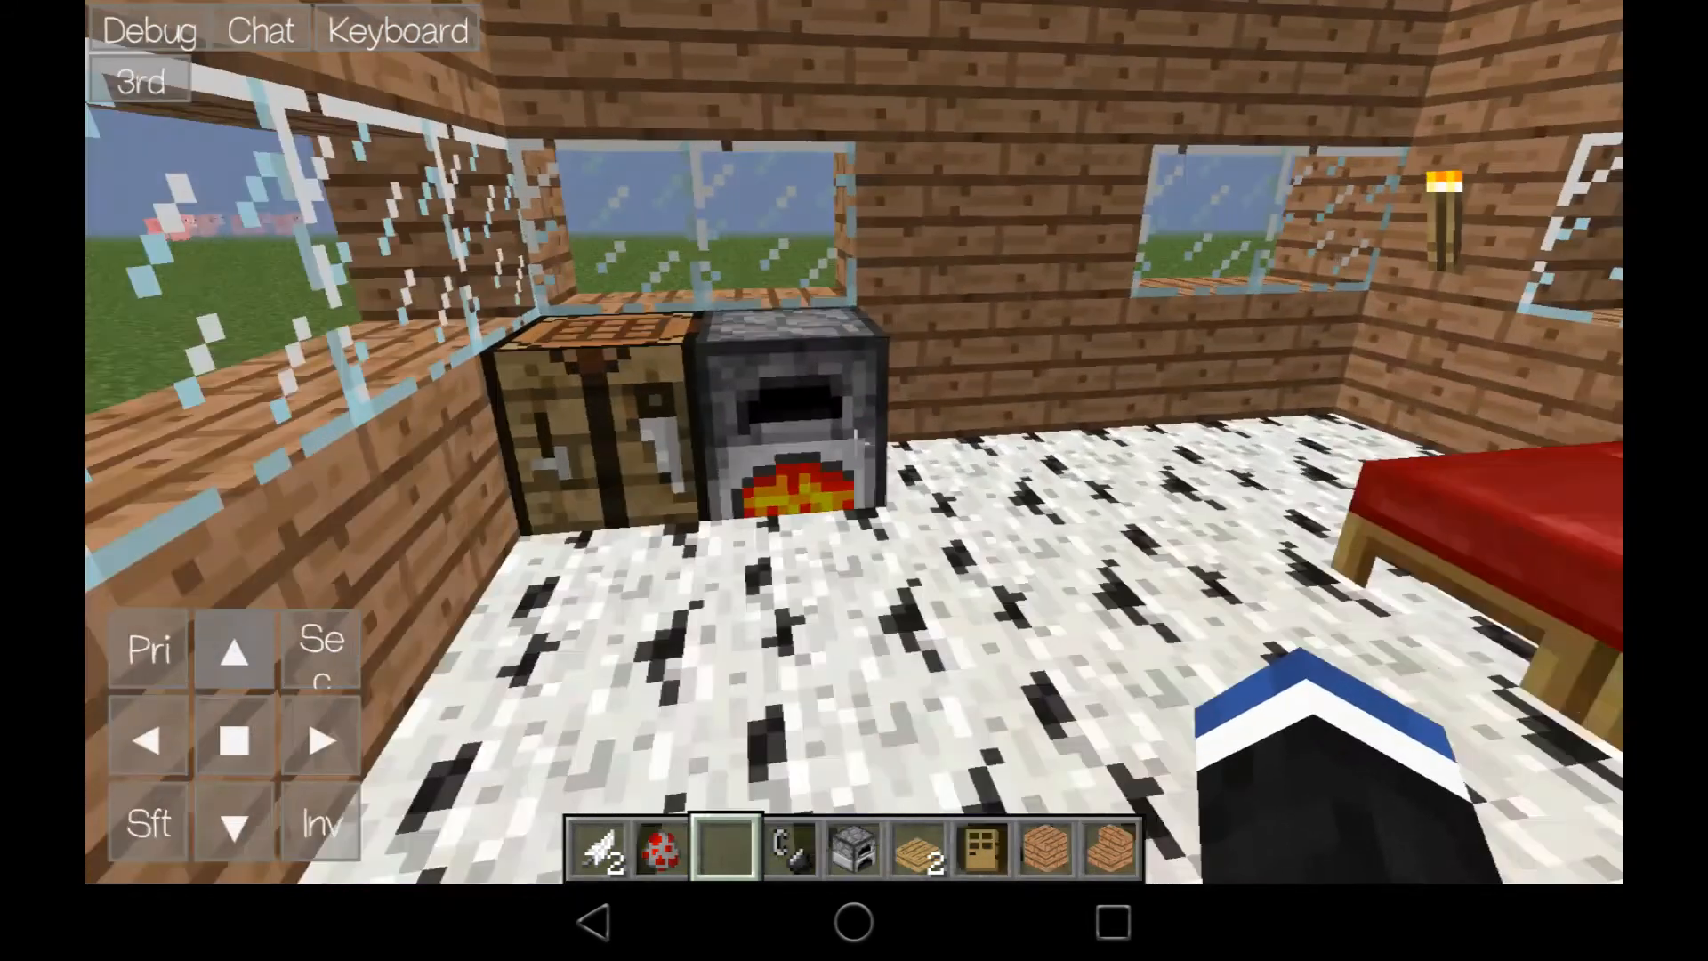
click(796, 403)
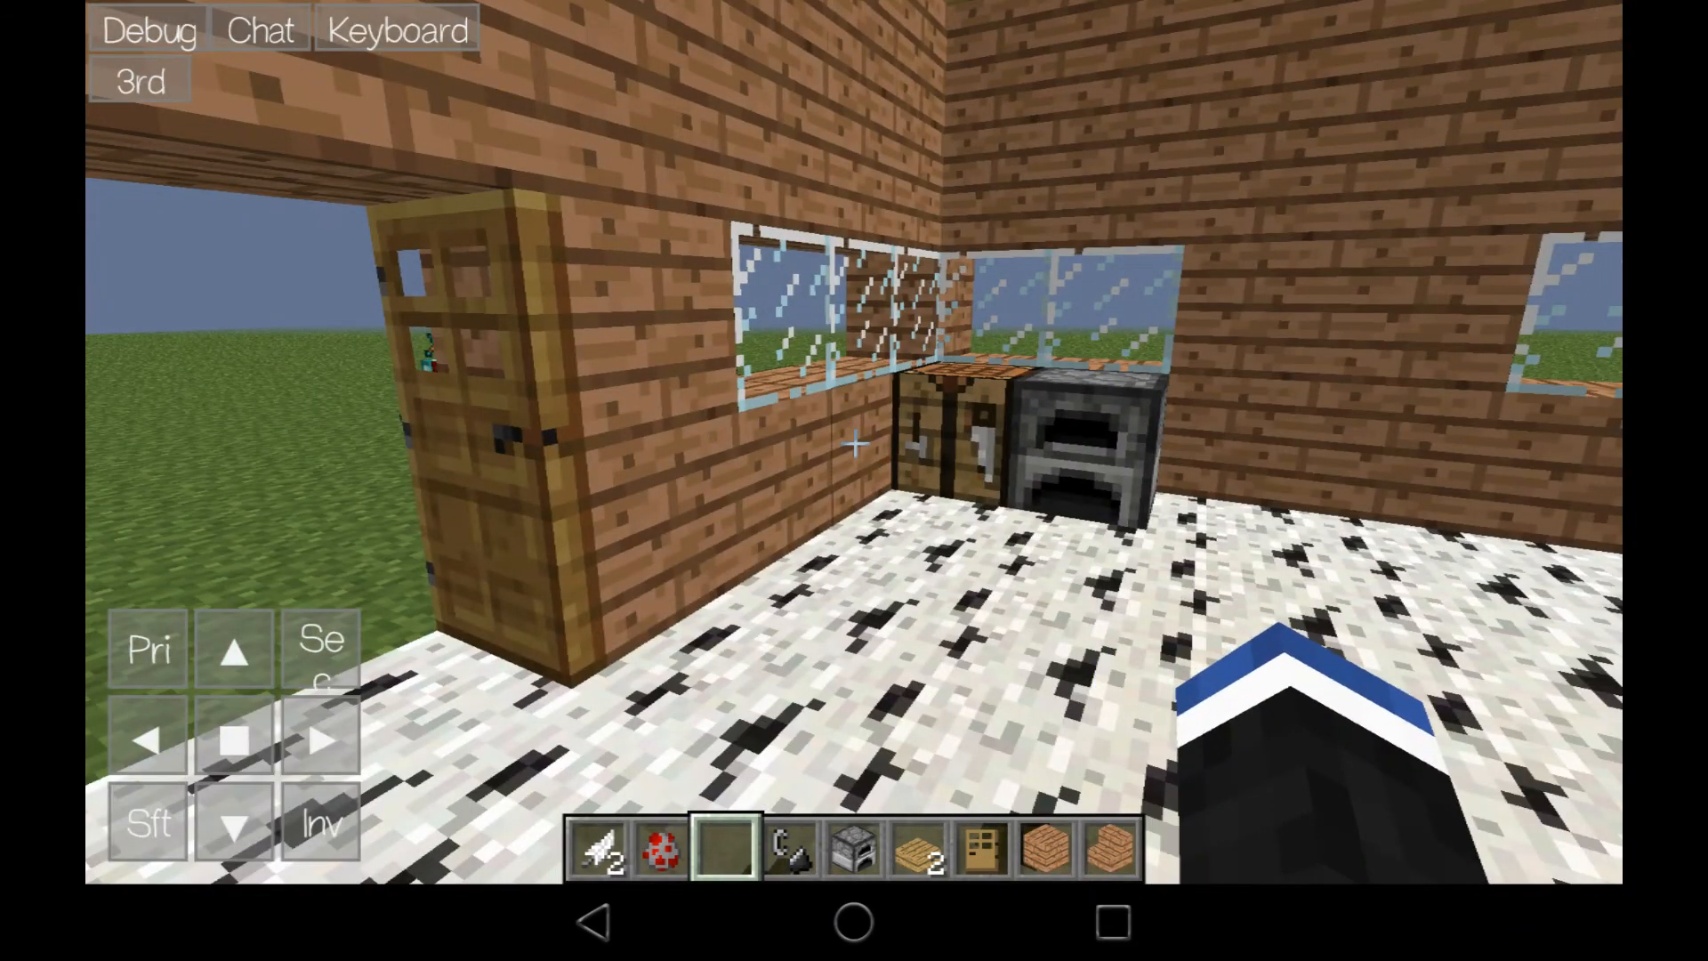
Walk onto the grass, hold Jungle Wood Planks, and place a plank block there
click(235, 650)
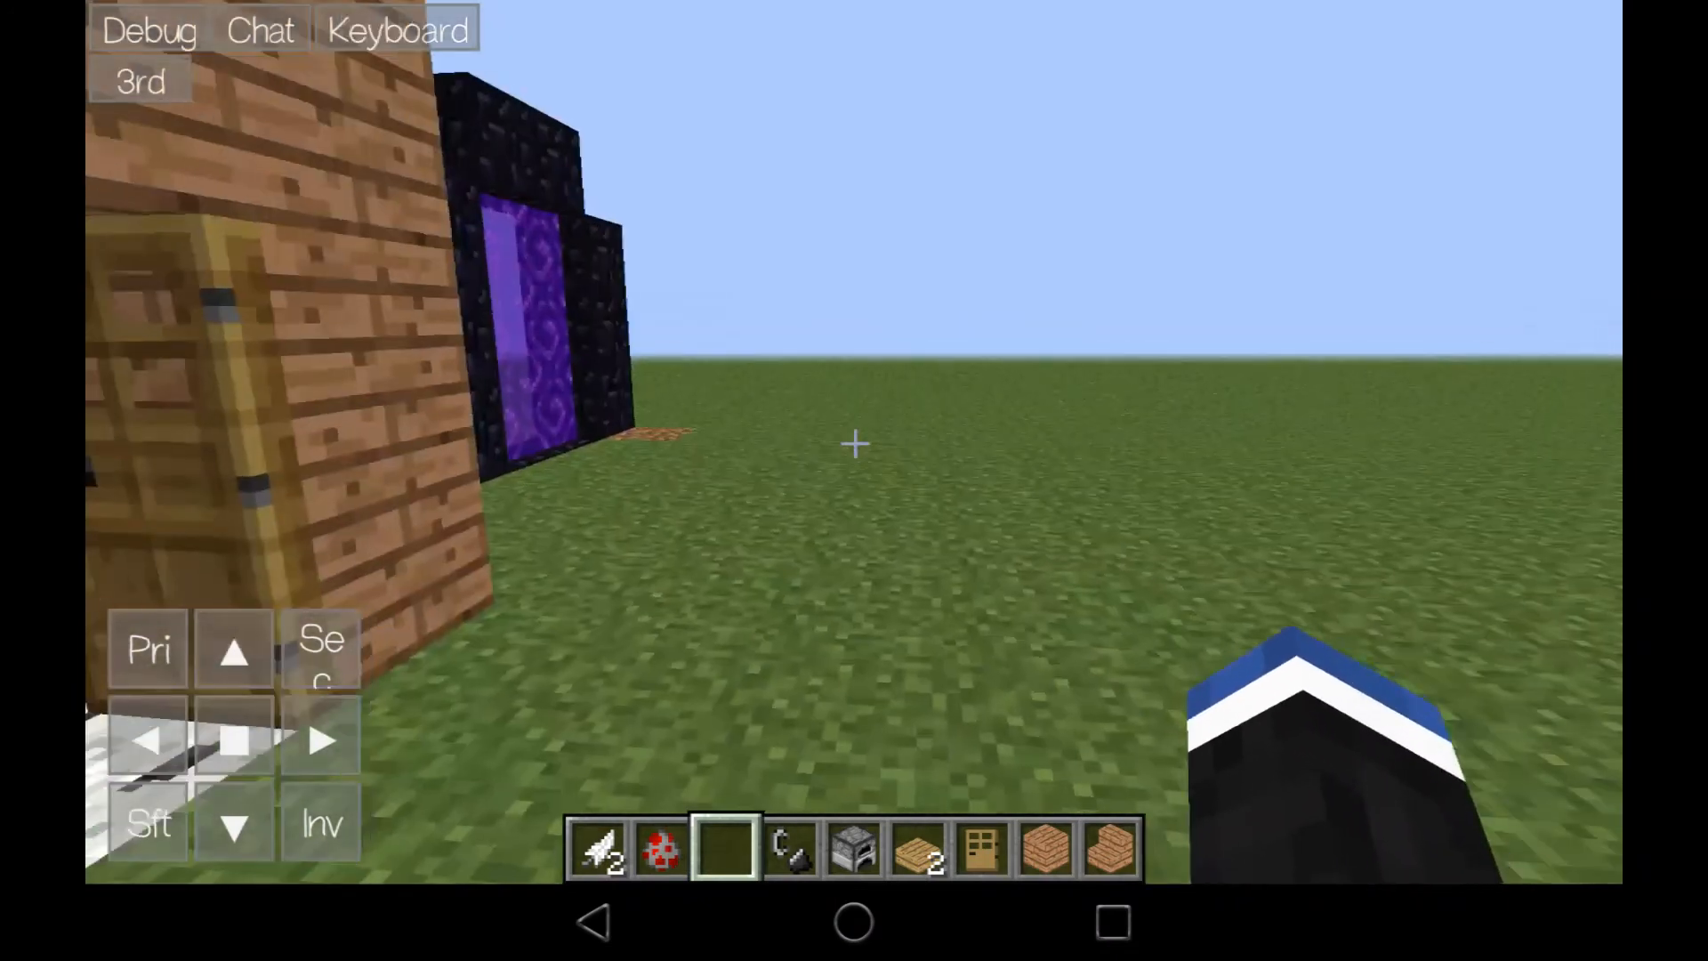
click(1044, 848)
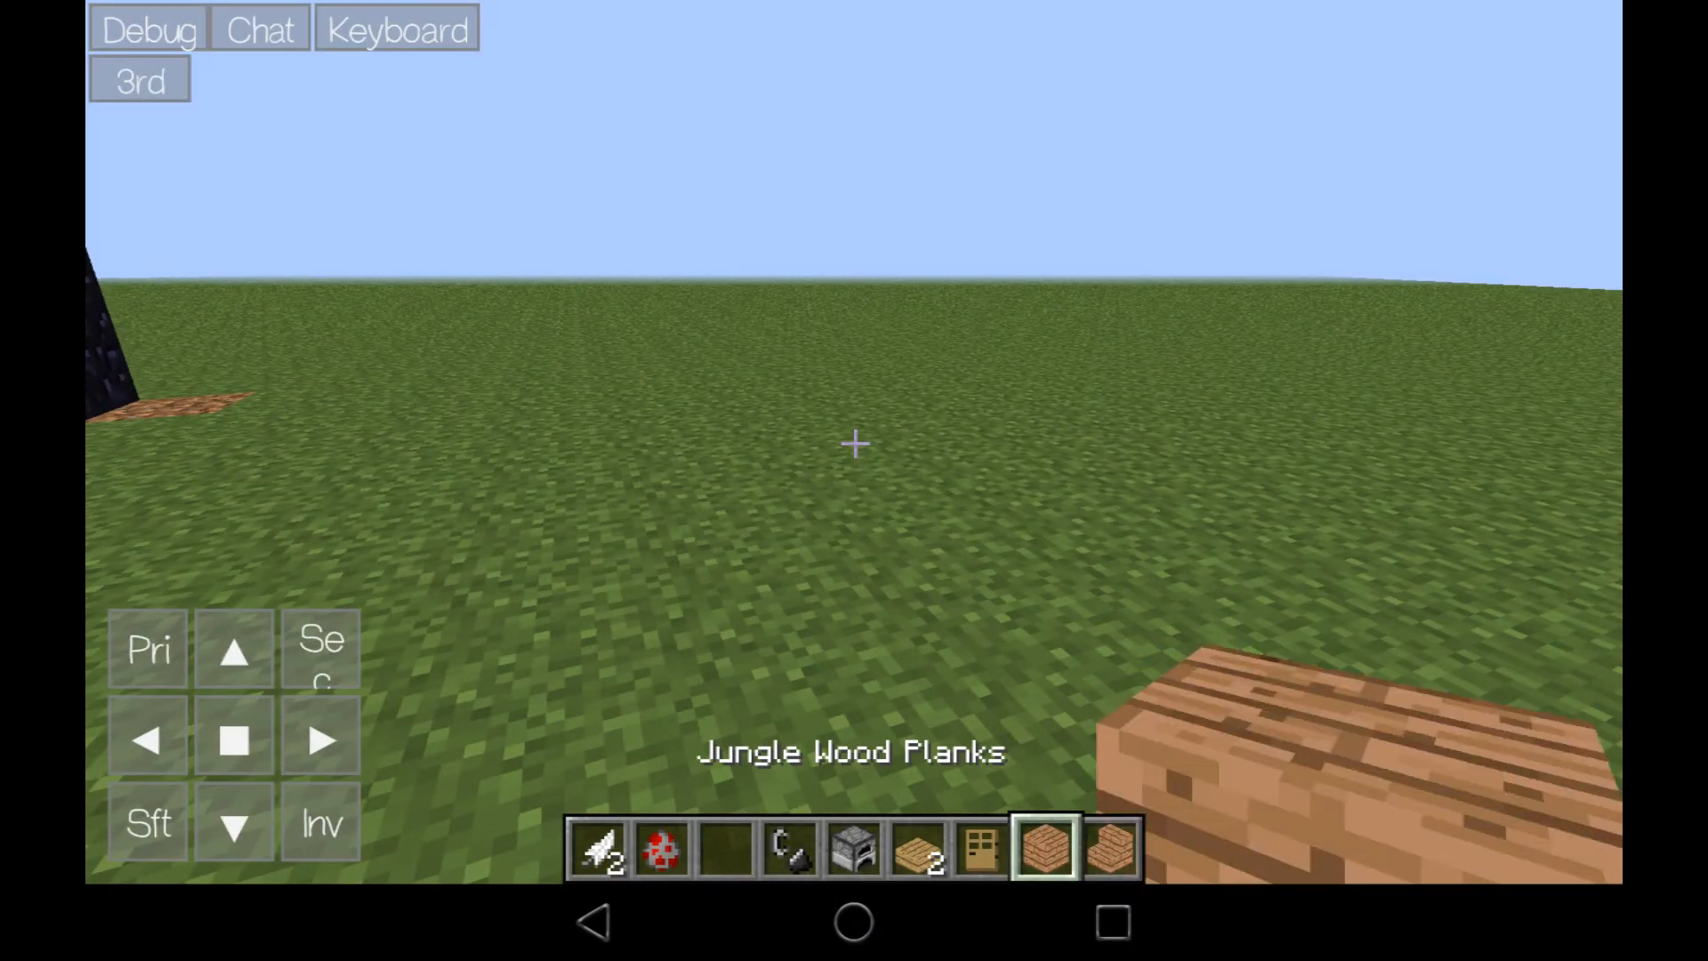
click(853, 443)
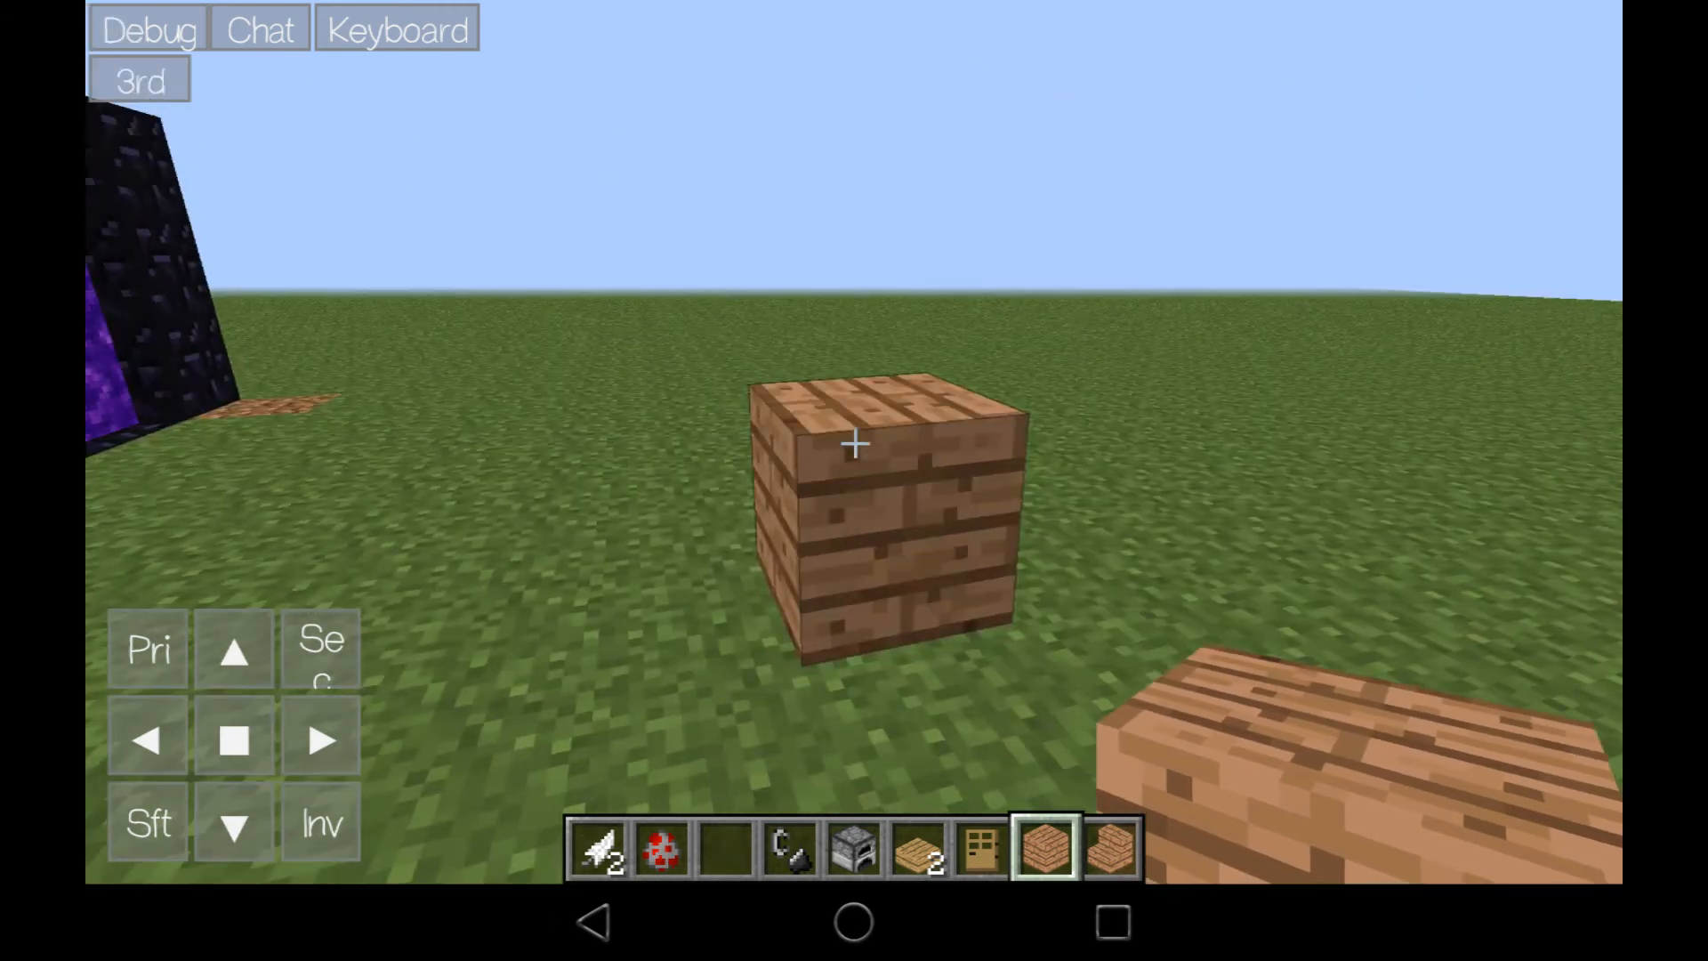
click(854, 444)
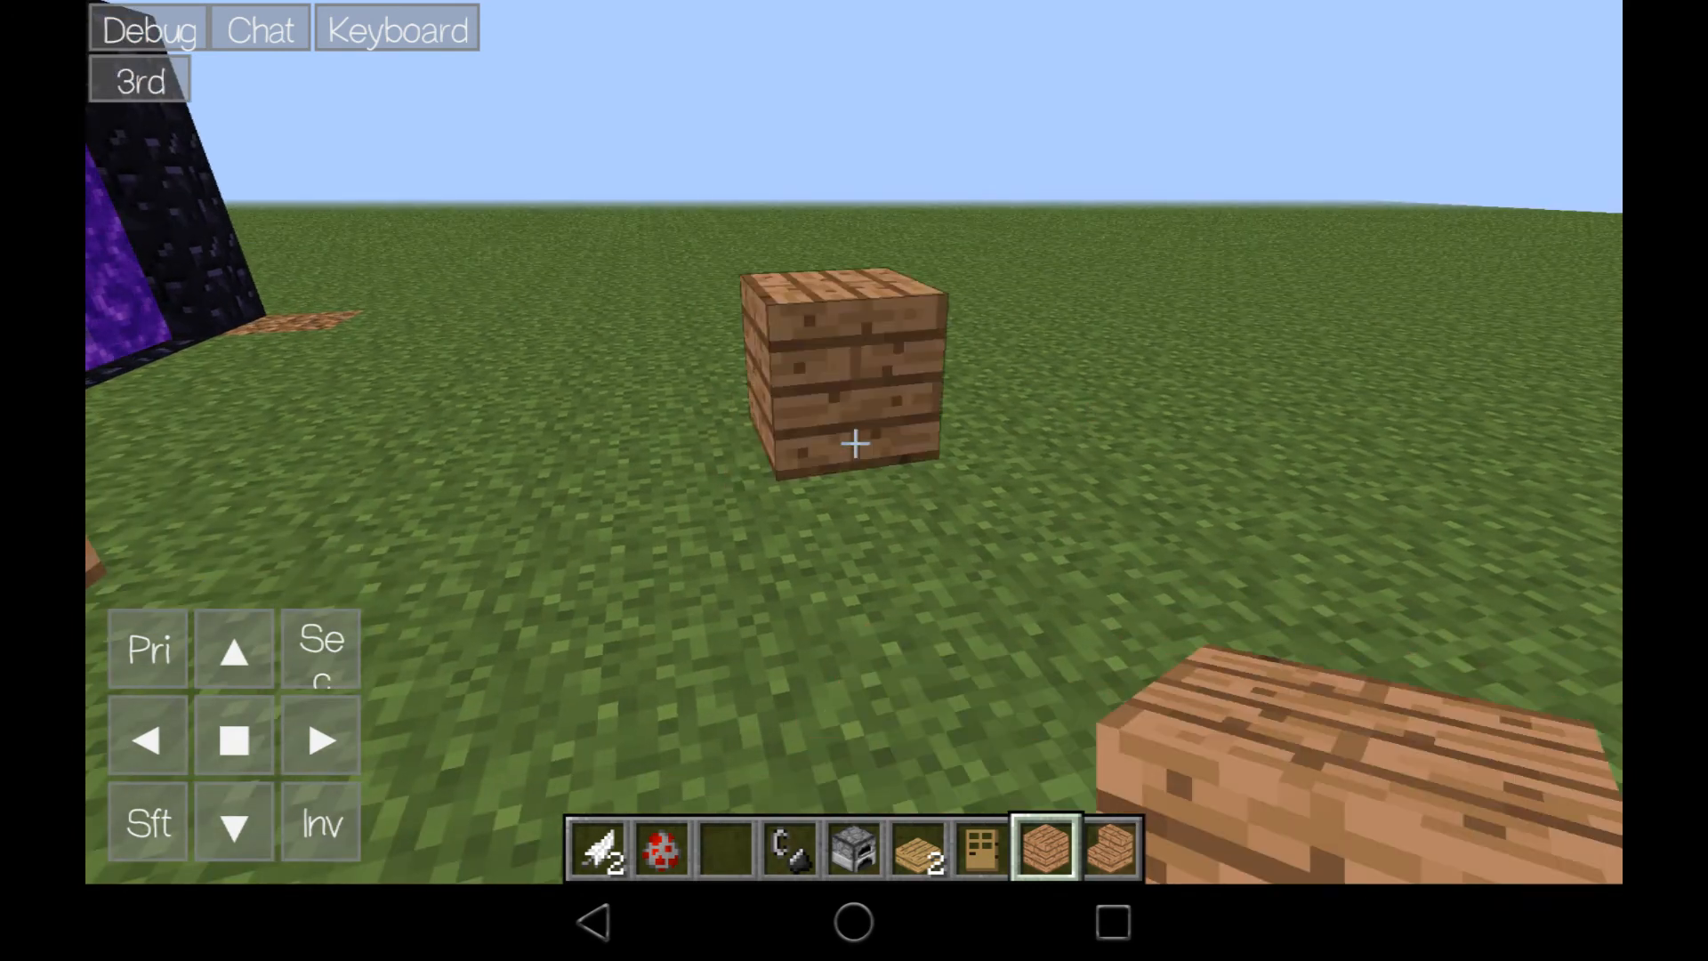
click(853, 443)
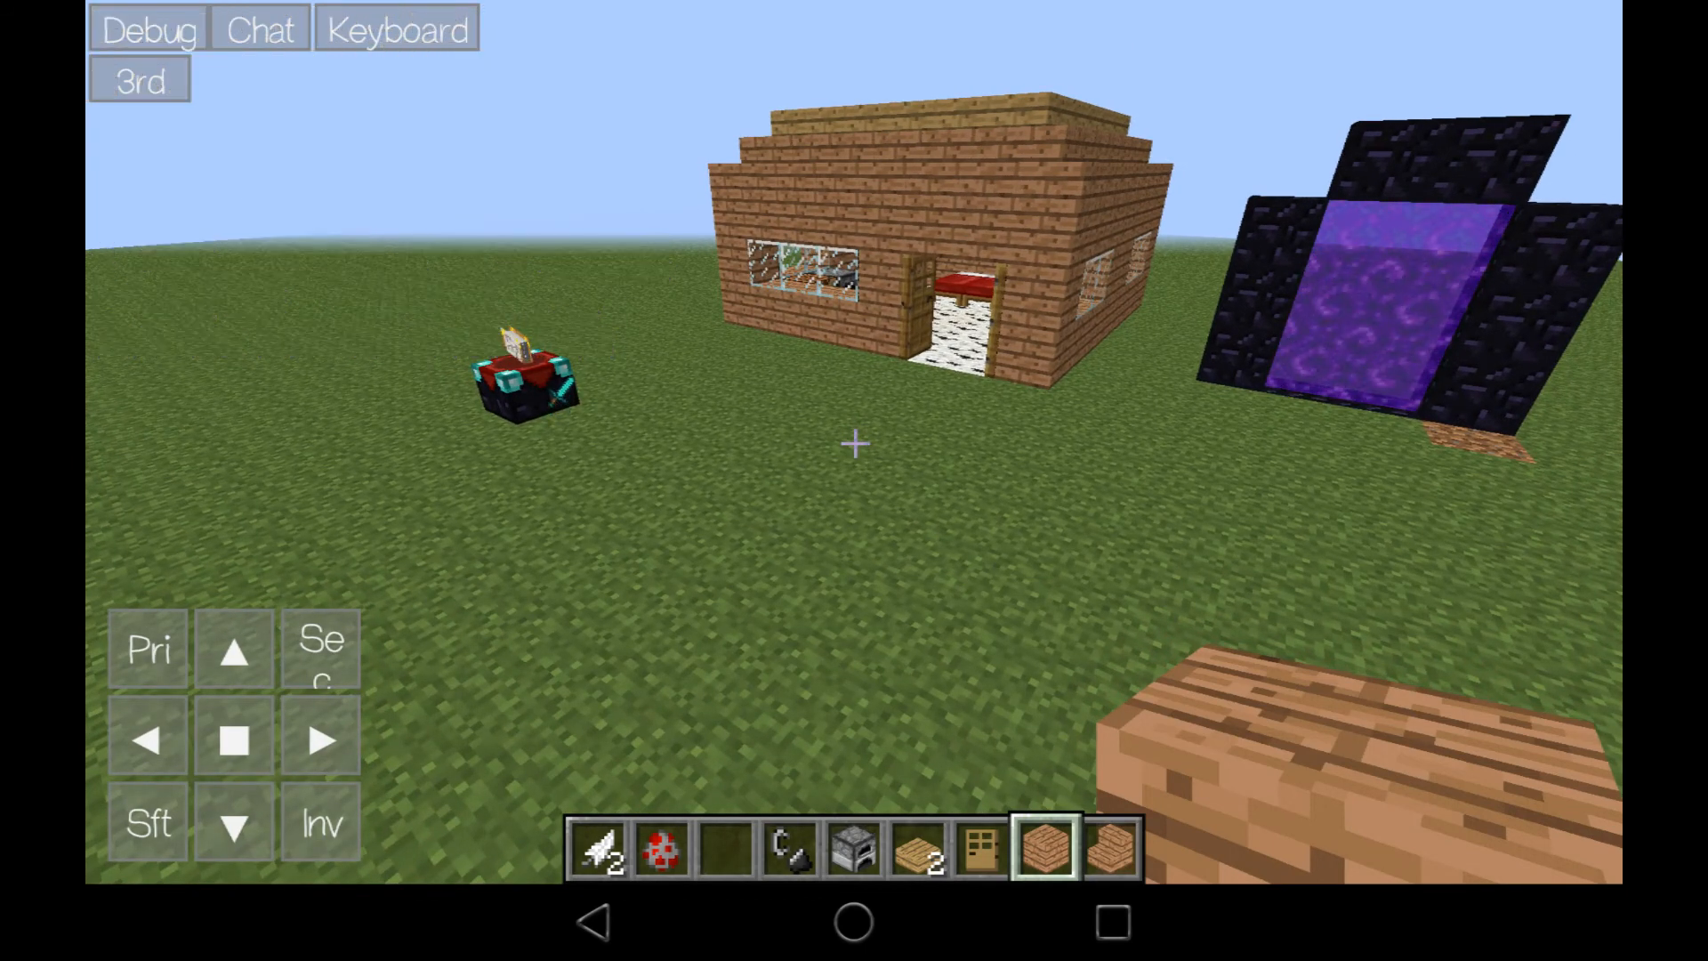
mouse_move(855, 445)
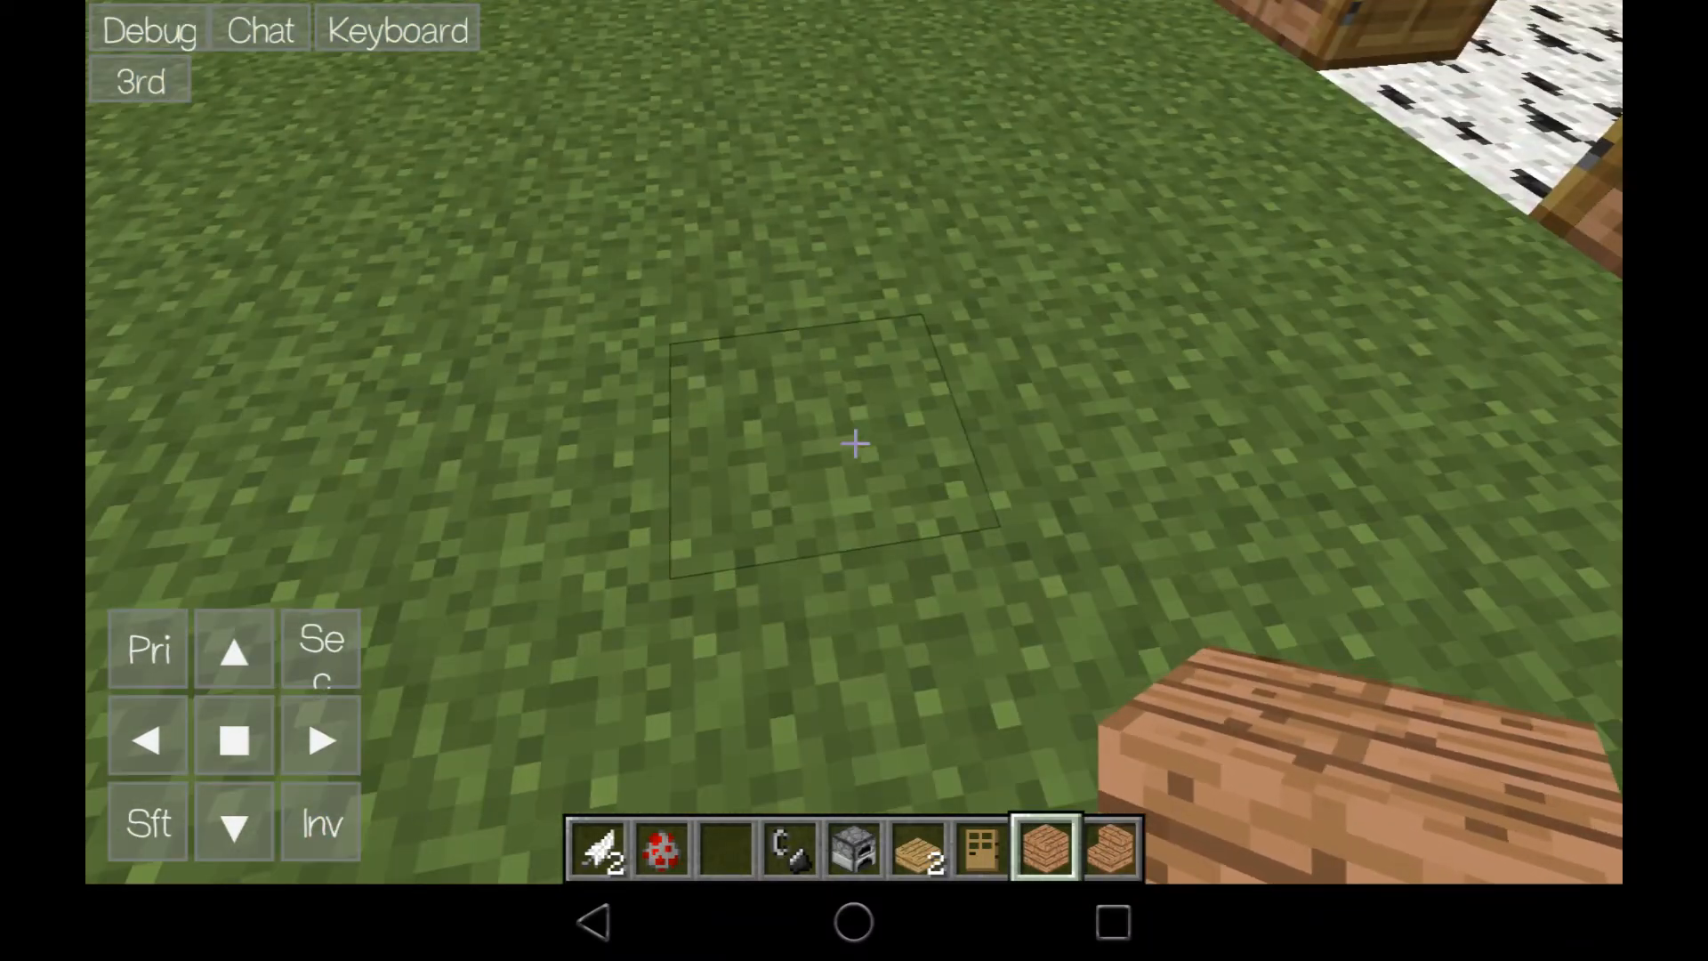
Move the diamond sword into the hotbar from the inventory and enchant it at the enchanting table
click(319, 822)
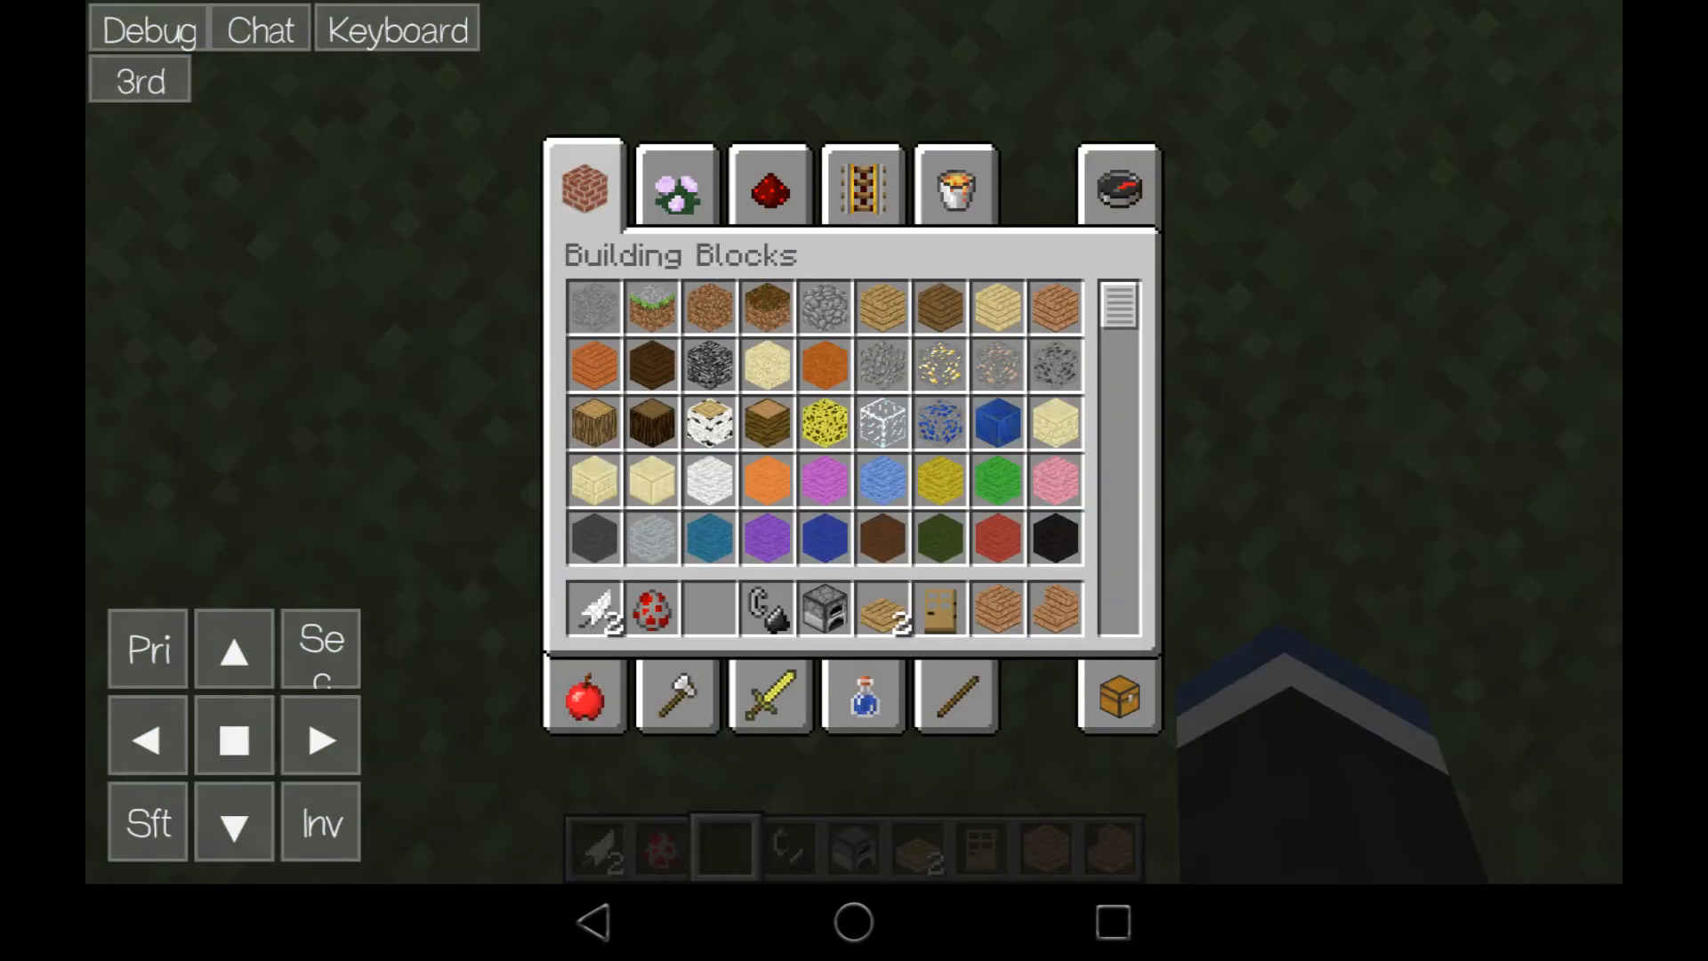
click(767, 698)
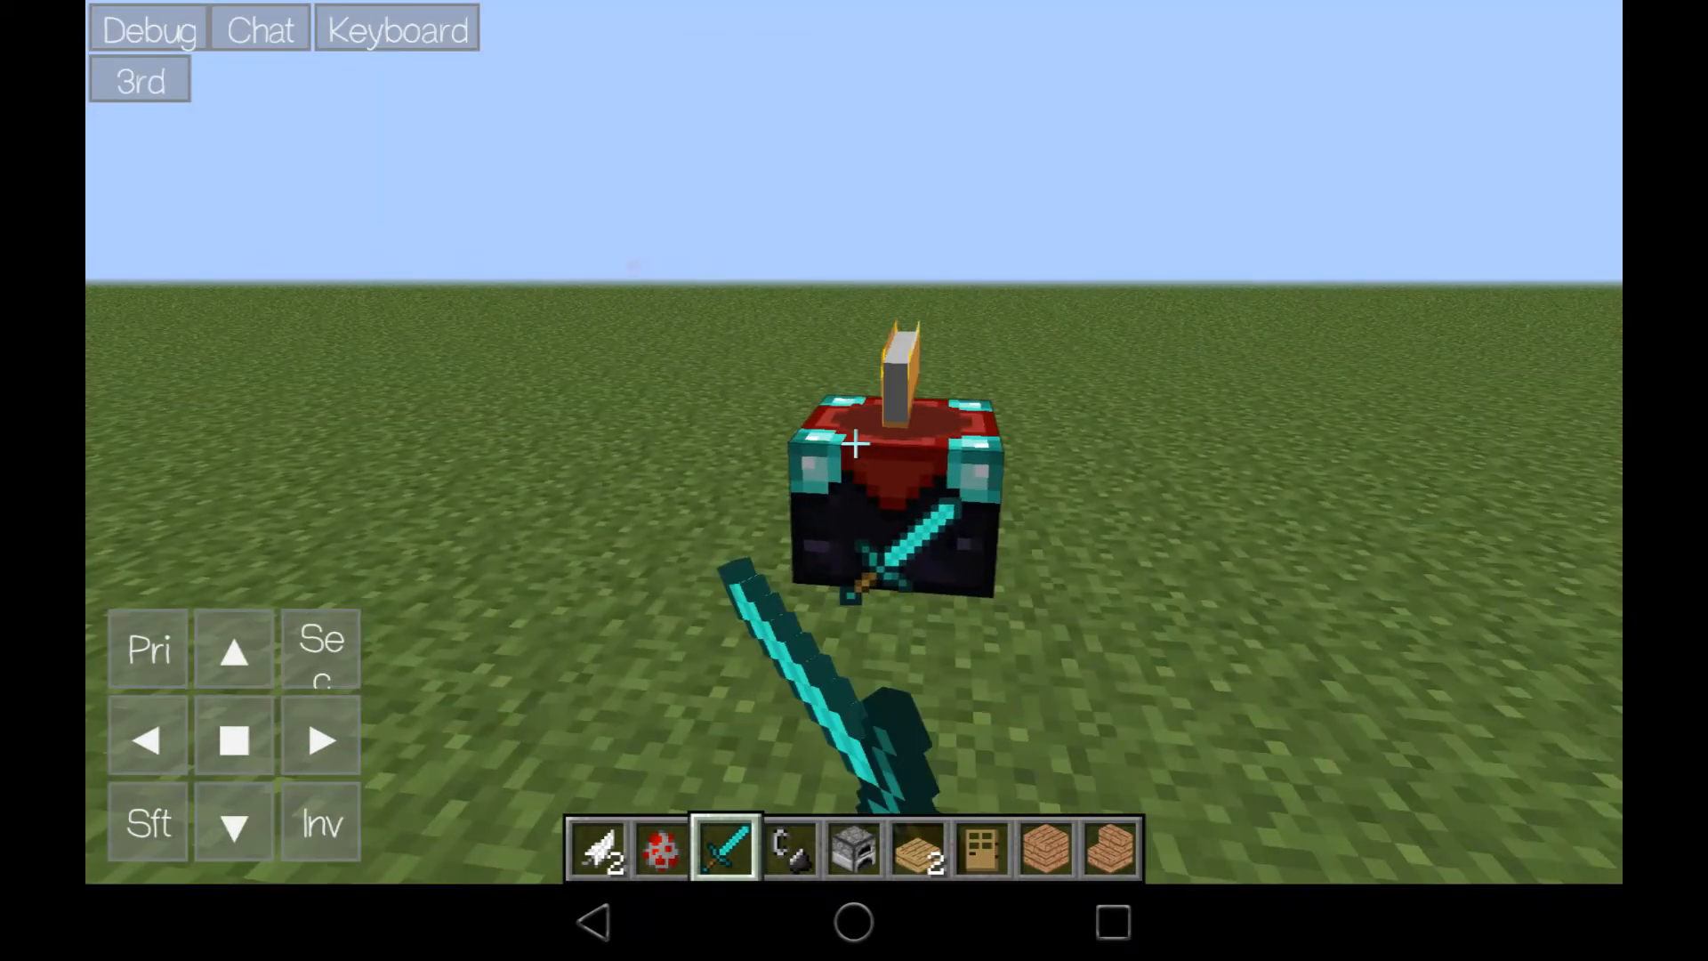
click(883, 469)
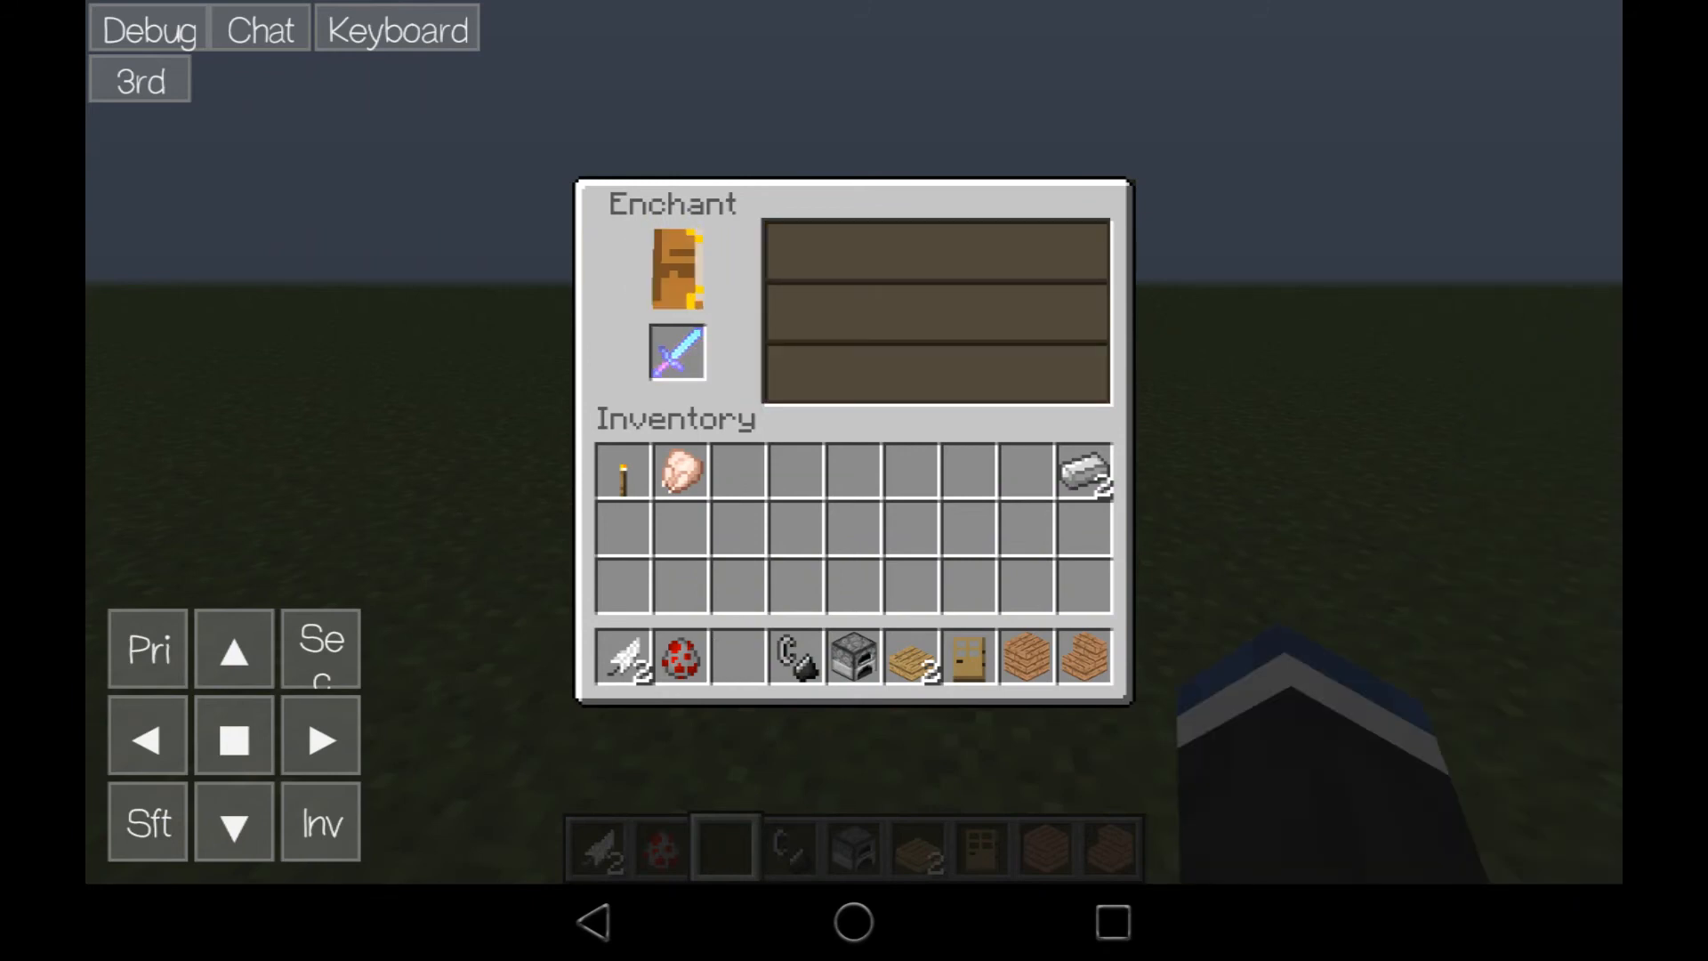
click(676, 352)
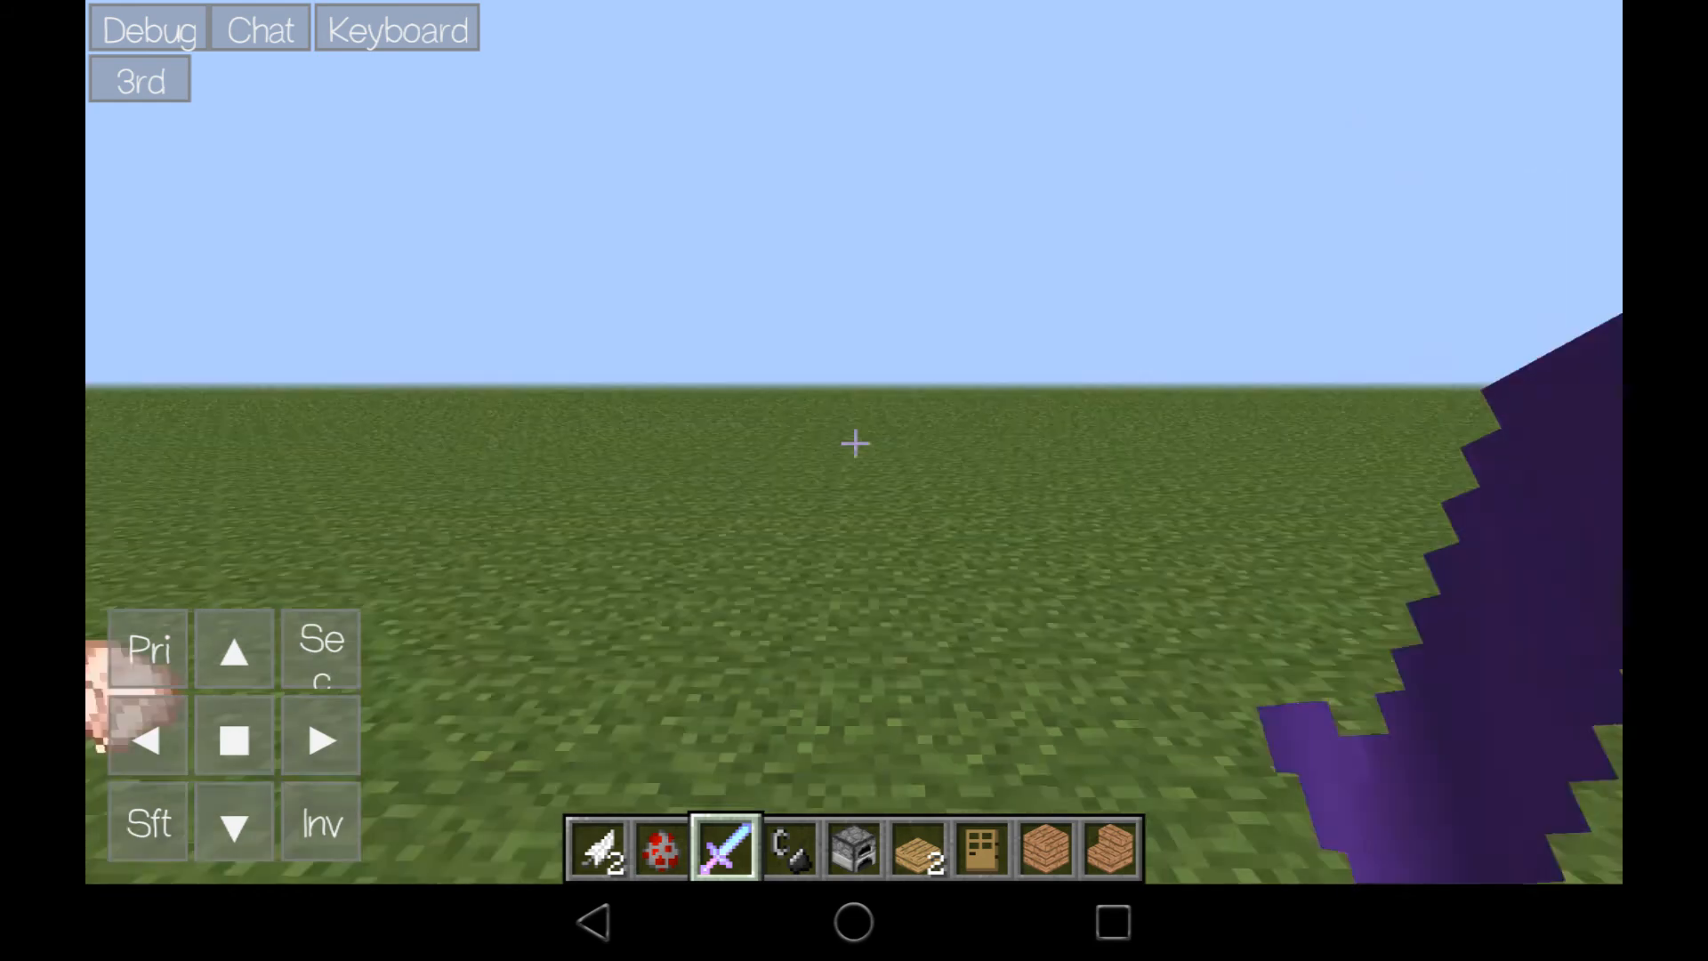
Take a sheep spawn egg from the Miscellaneous tab, spawn a sheep, then reselect the Diamond Sword
click(320, 822)
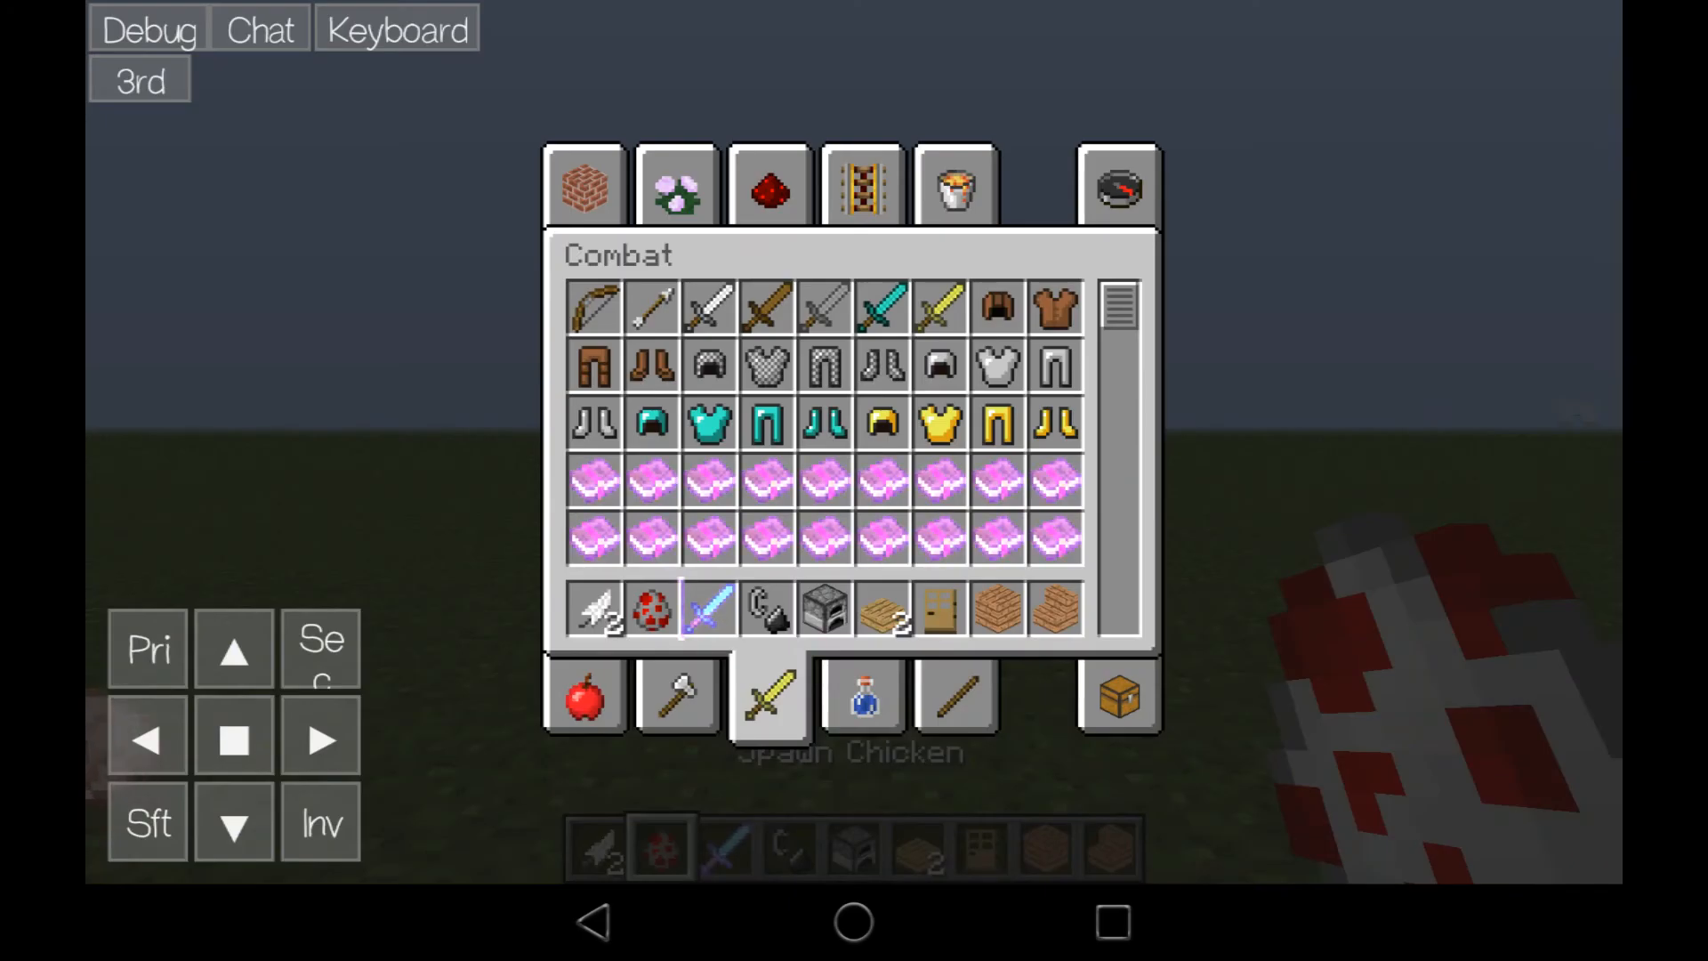
click(955, 185)
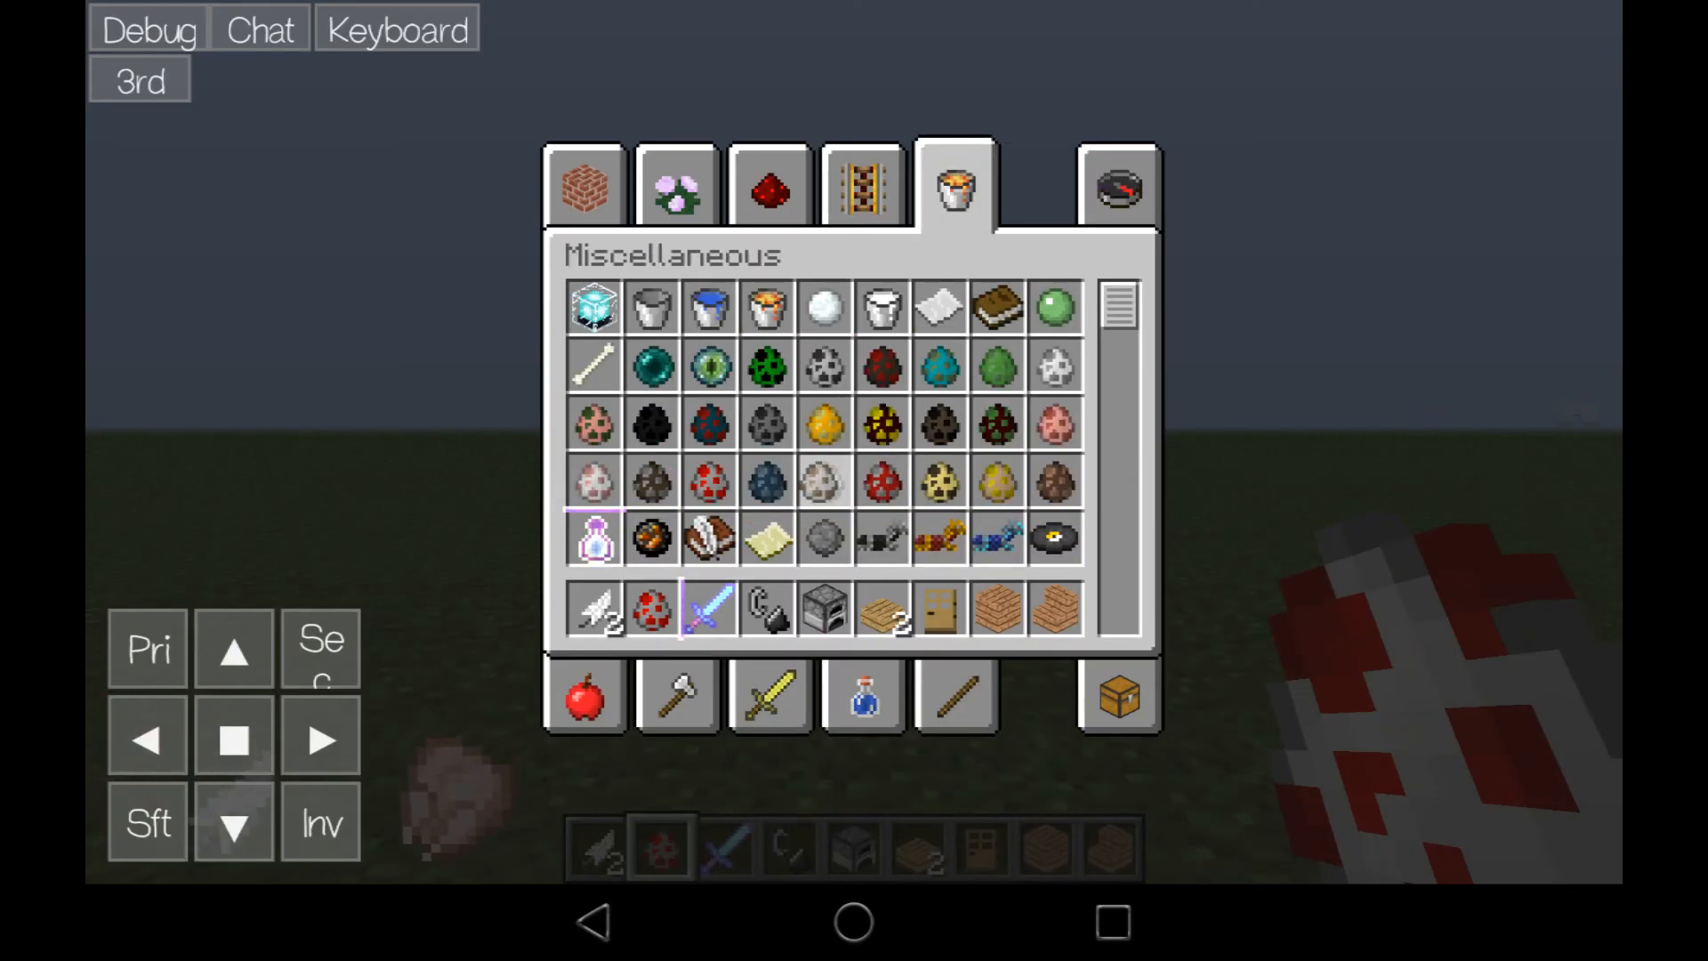
mouse_move(824, 425)
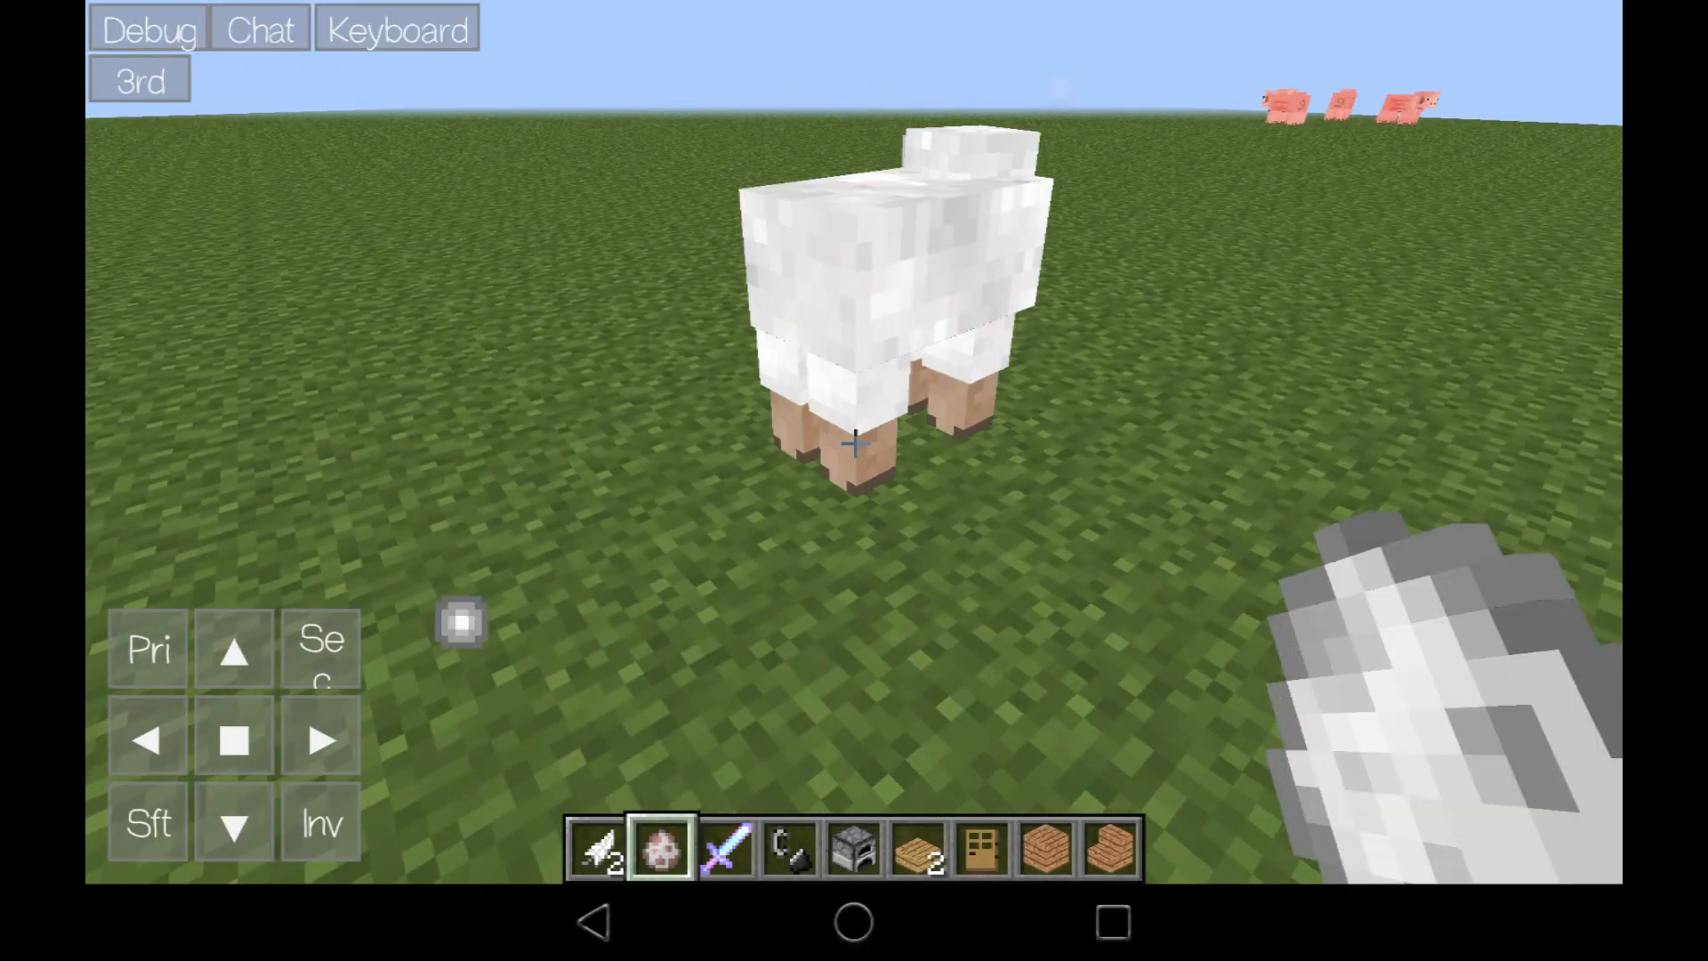
click(726, 848)
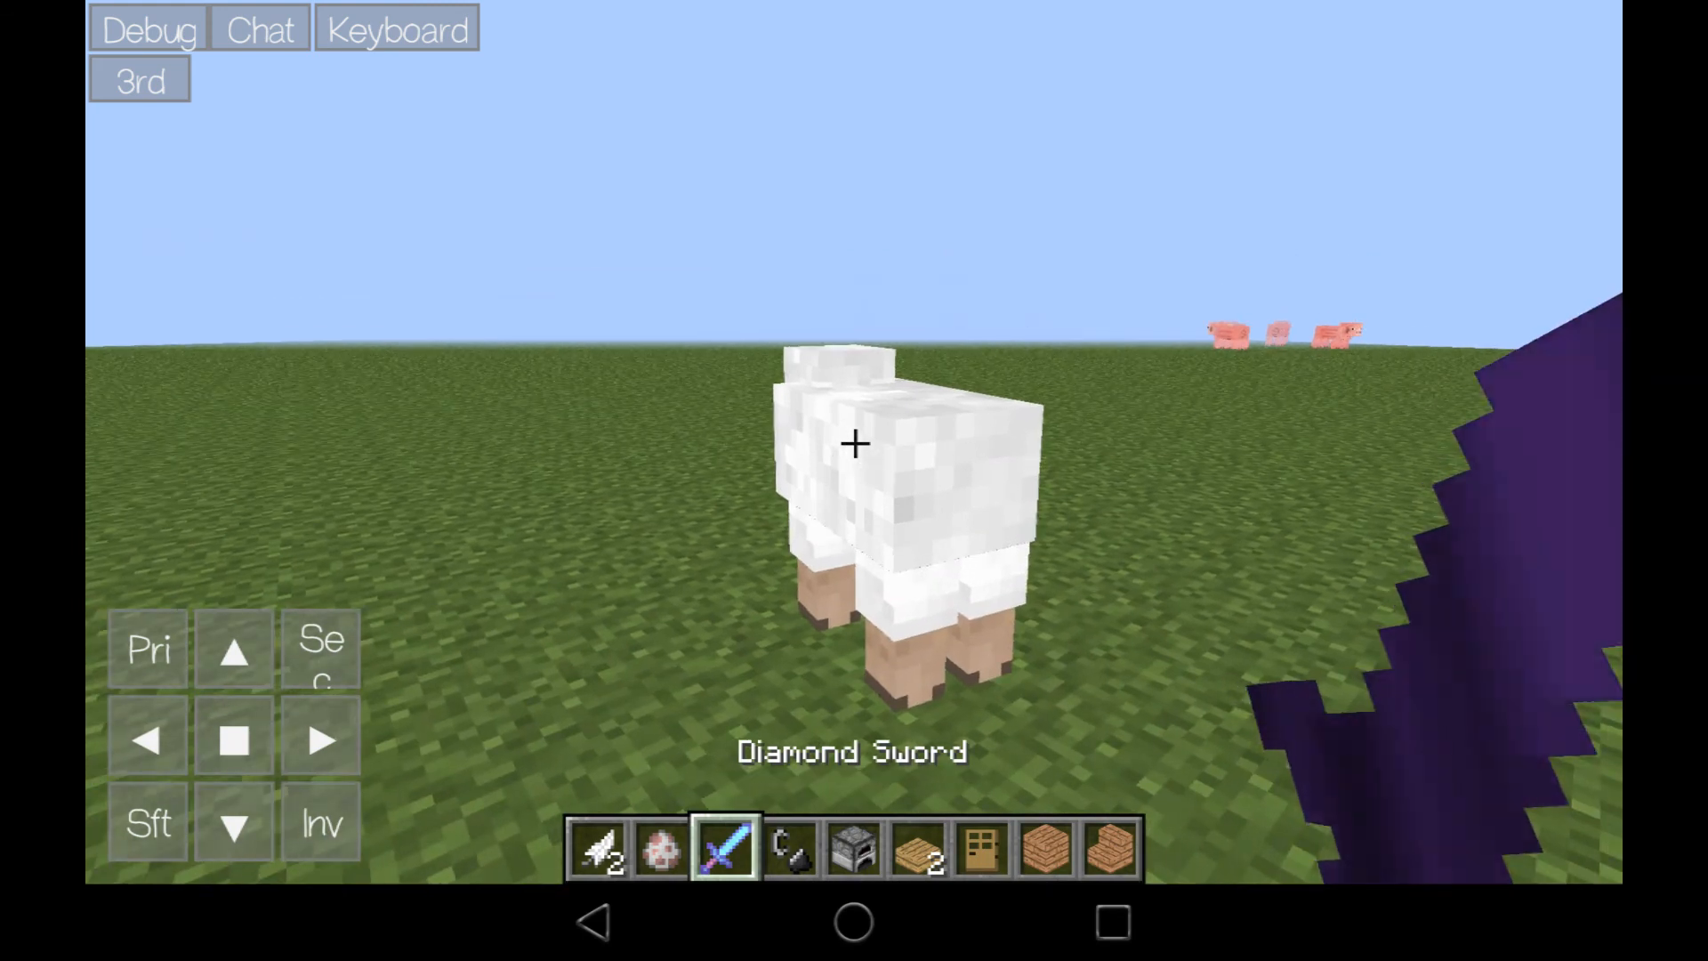